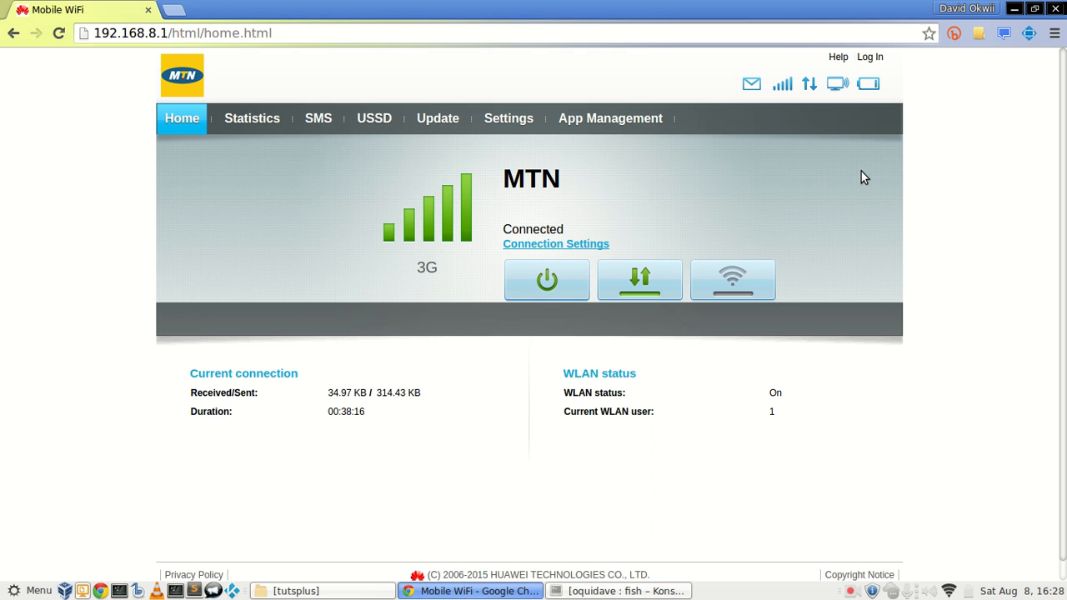
pyautogui.moveTo(891, 221)
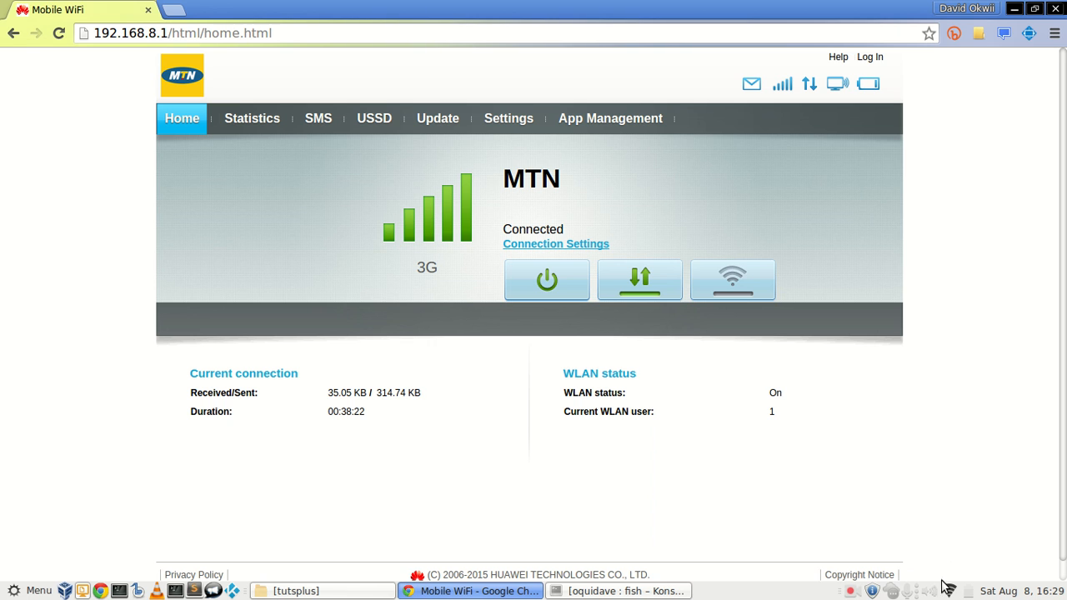
# Step: Log in to the MiFi admin with user name admin and its password
pyautogui.click(948, 590)
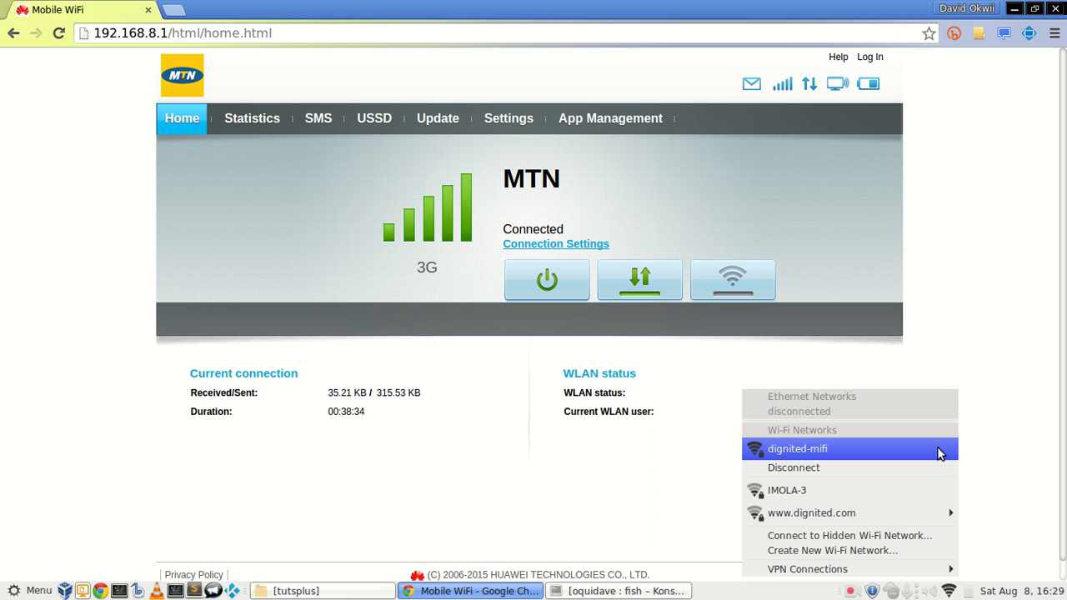
pyautogui.moveTo(945, 371)
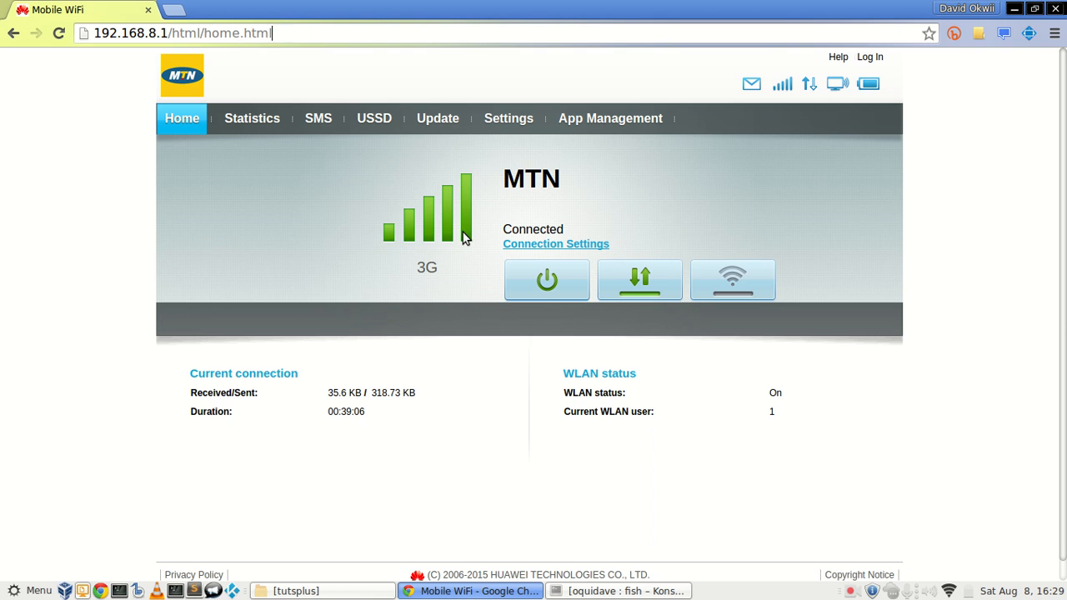
pyautogui.moveTo(510, 190)
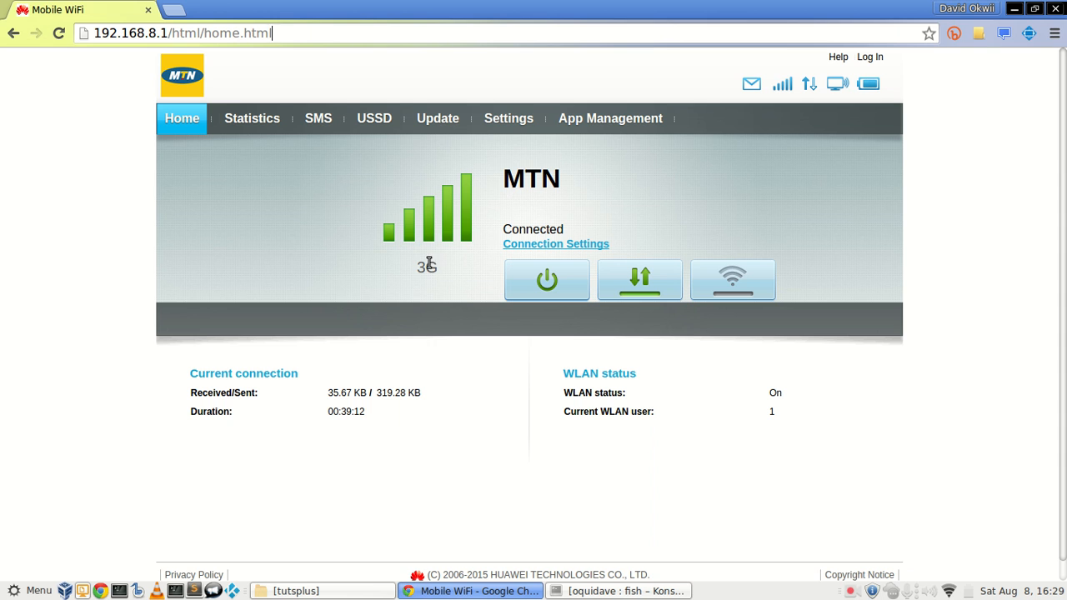
pyautogui.moveTo(440, 274)
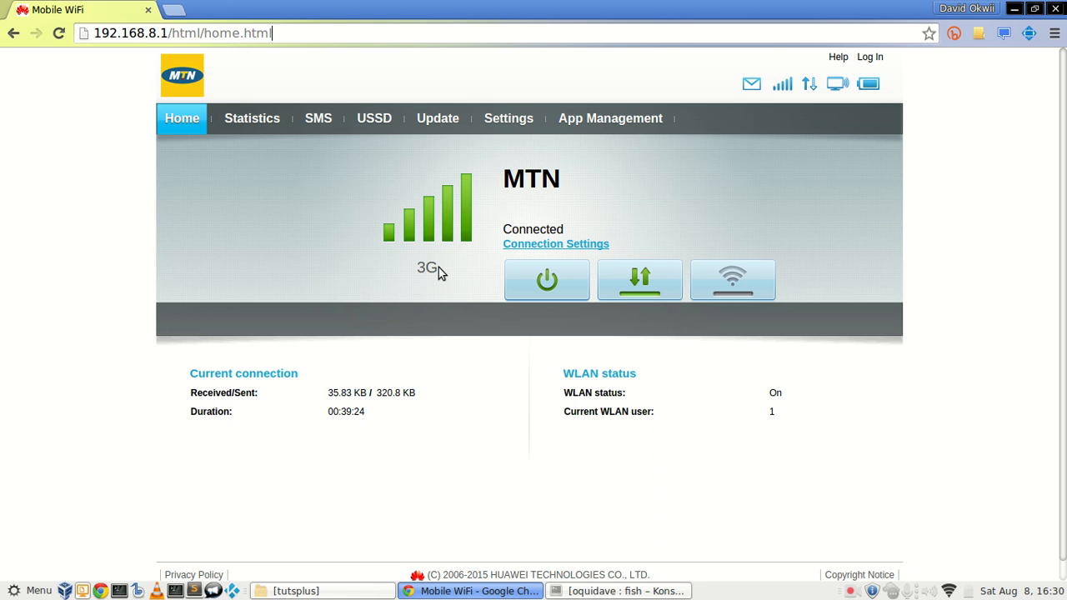
pyautogui.moveTo(433, 285)
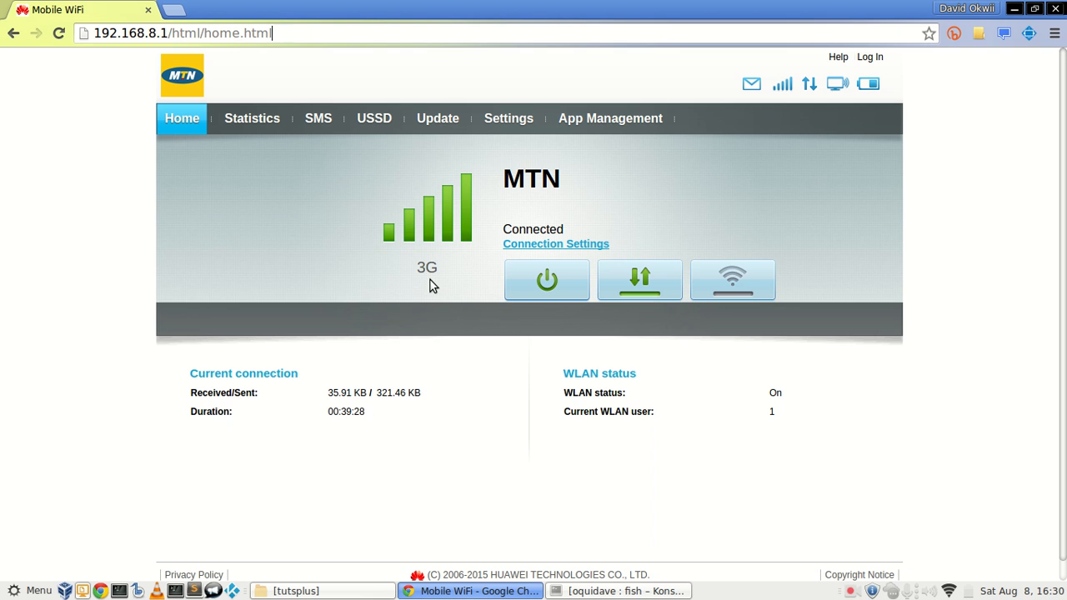
pyautogui.moveTo(427, 261)
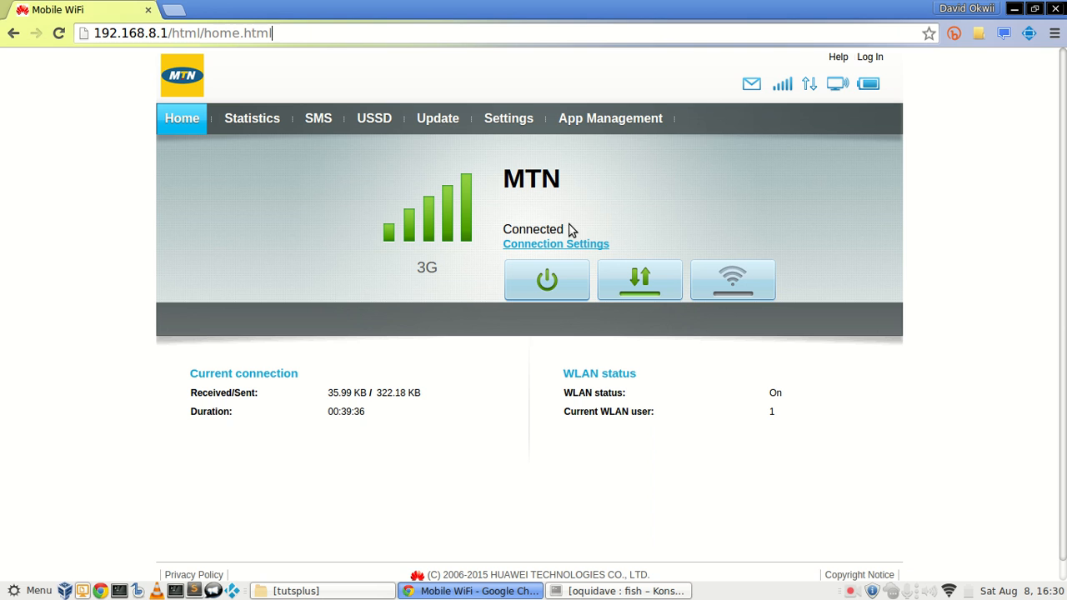
pyautogui.moveTo(751, 83)
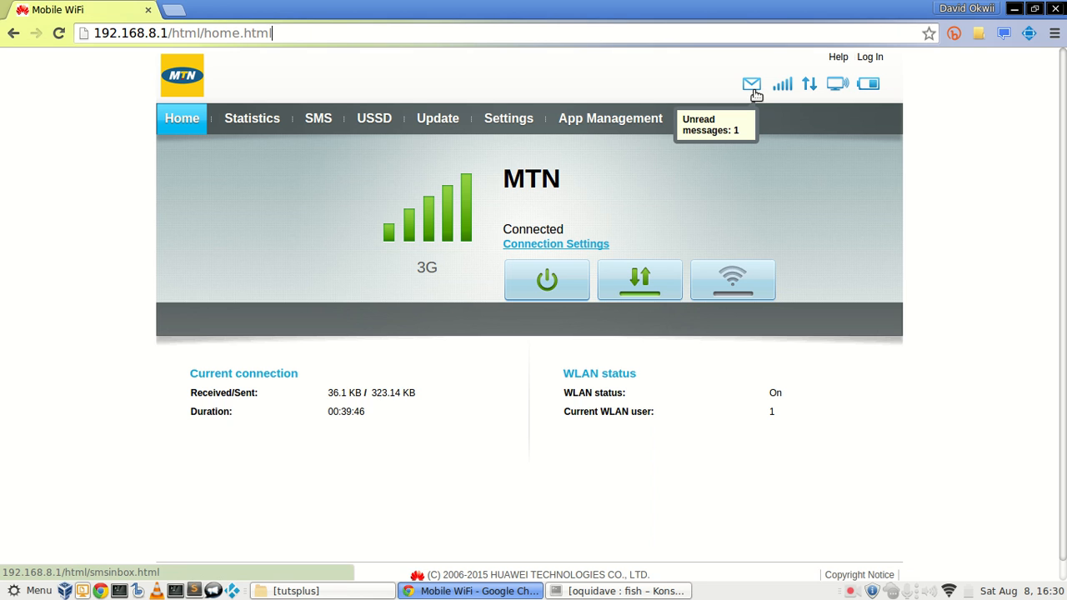
pyautogui.moveTo(782, 84)
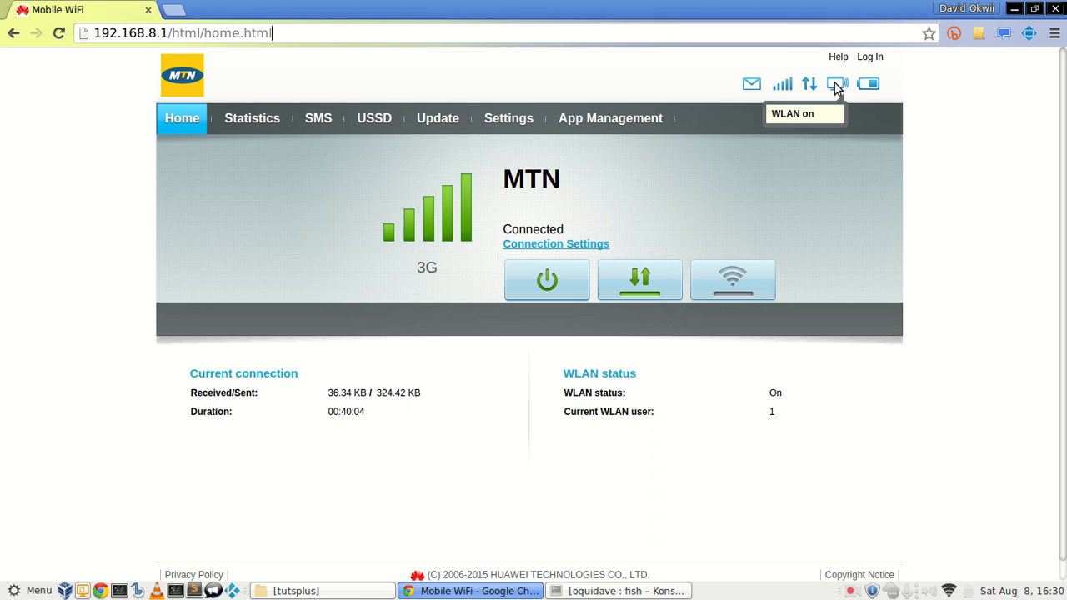
pyautogui.moveTo(870, 84)
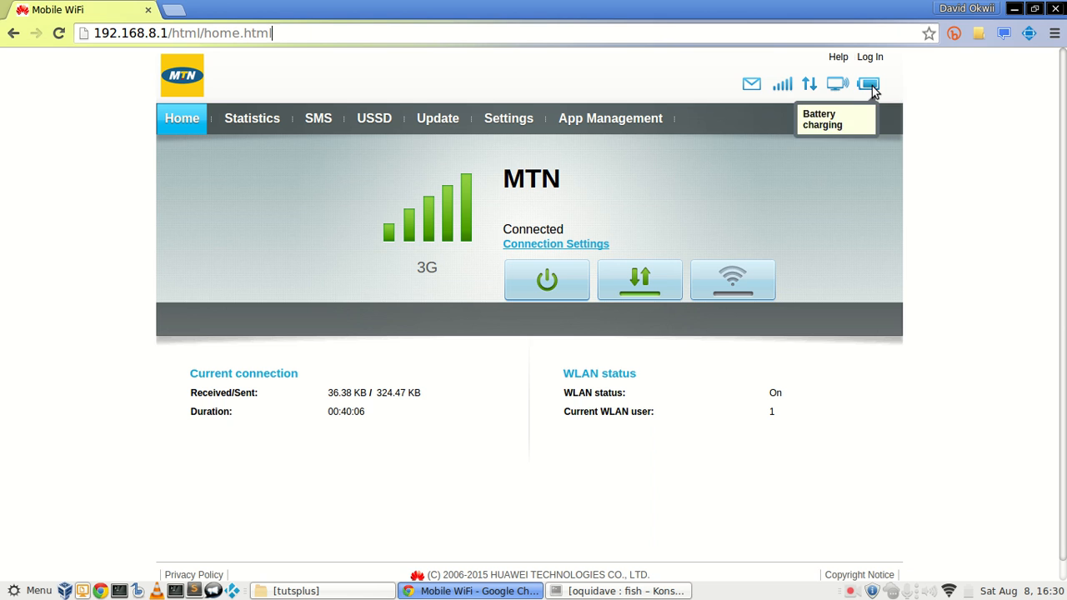
pyautogui.moveTo(920, 103)
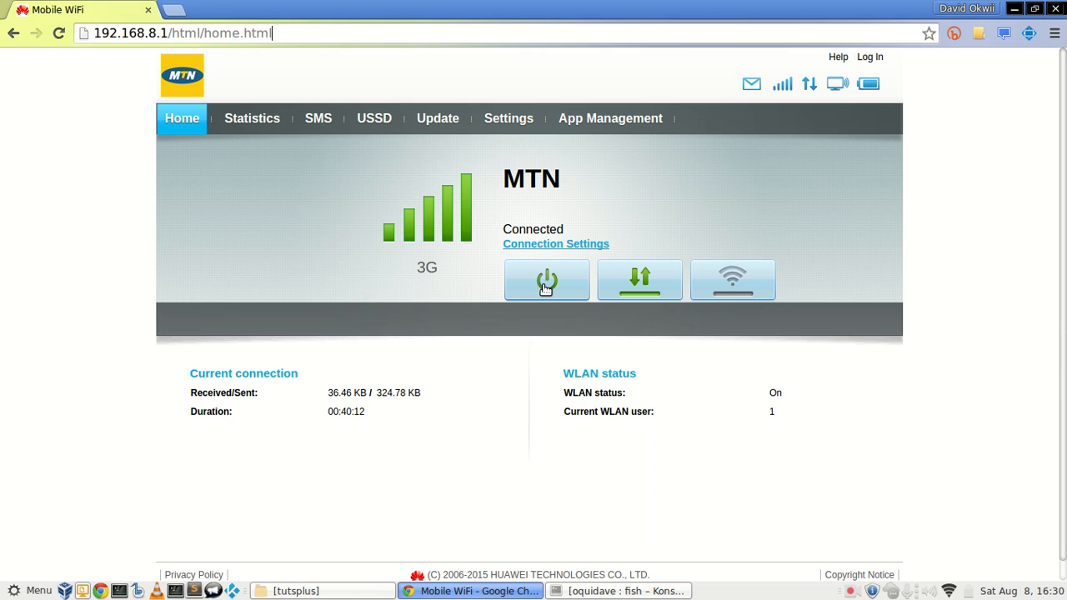
pyautogui.moveTo(546, 281)
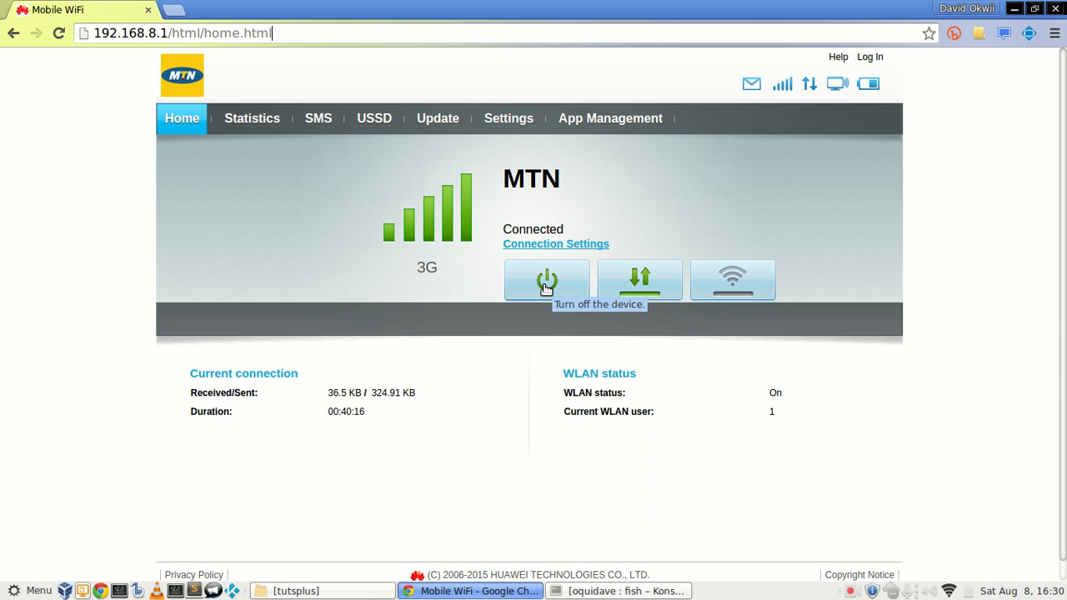
pyautogui.moveTo(639, 280)
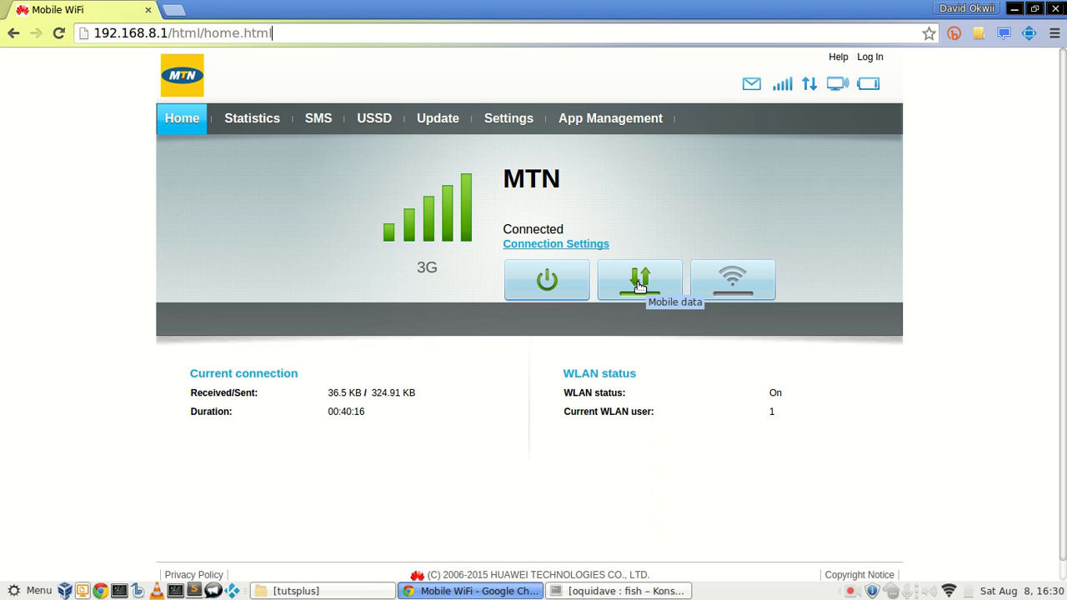
pyautogui.moveTo(698, 226)
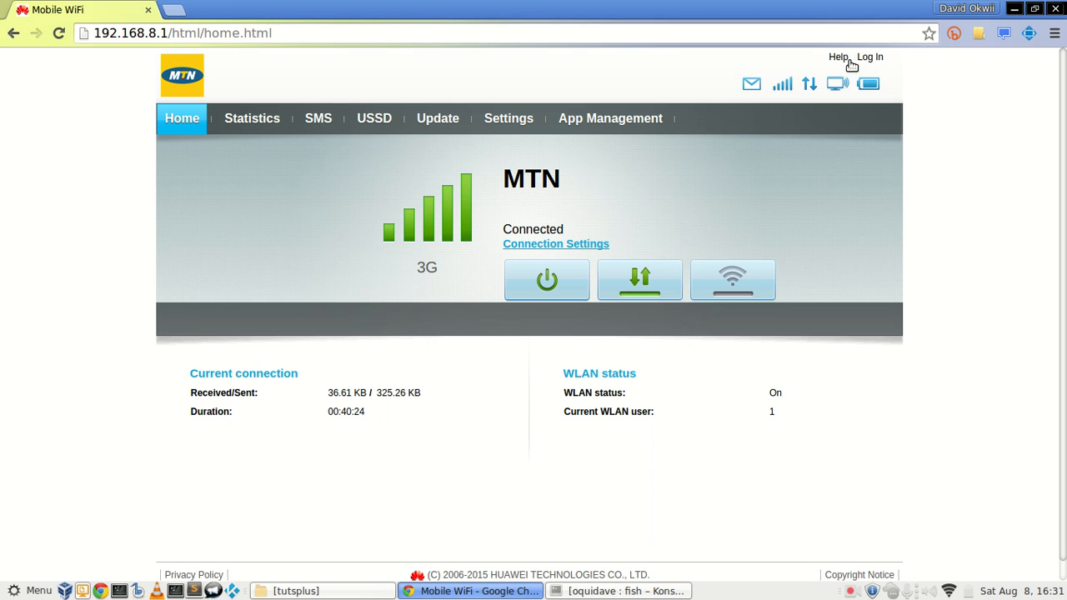
pyautogui.moveTo(875, 67)
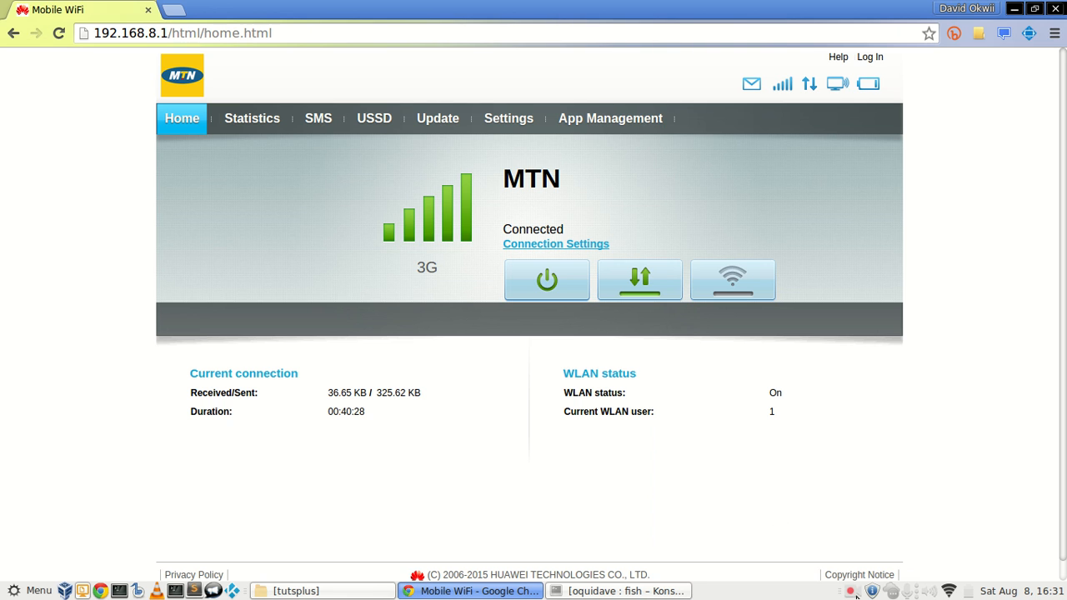
pyautogui.moveTo(888, 535)
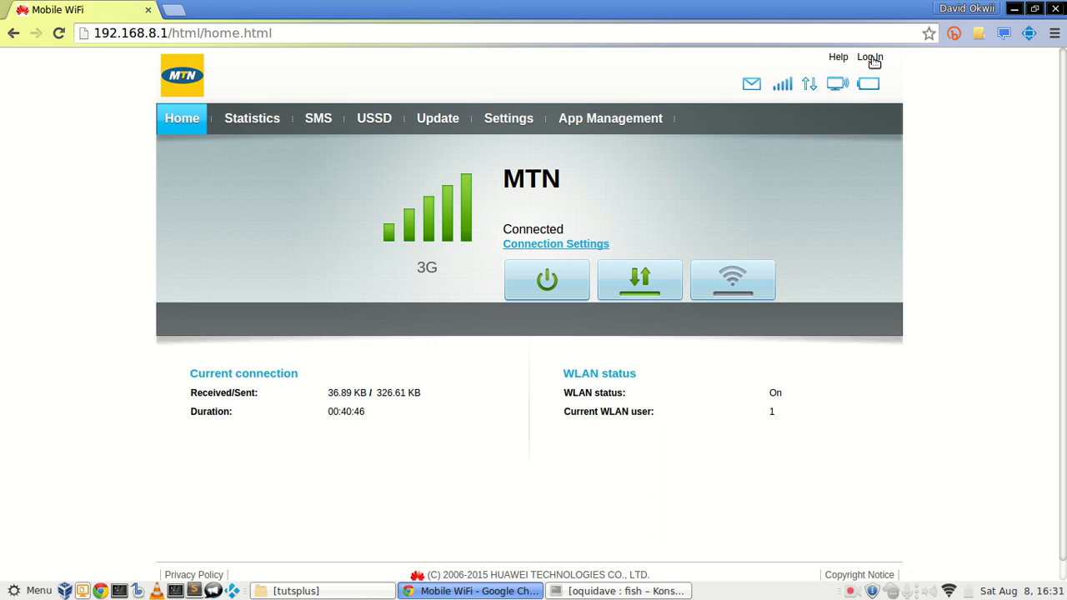
pyautogui.click(869, 57)
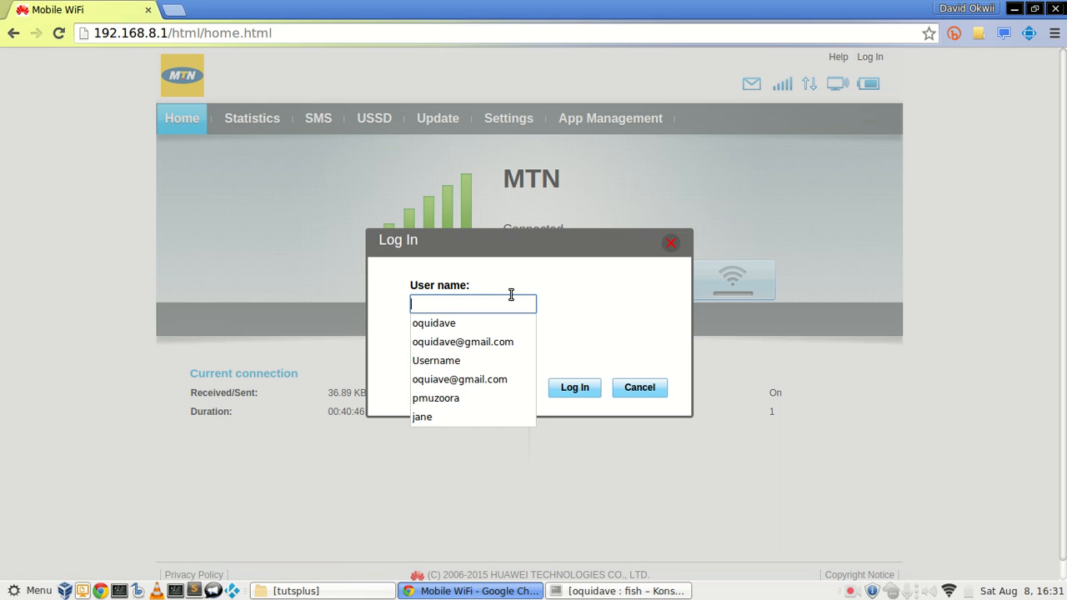
pyautogui.write('admin')
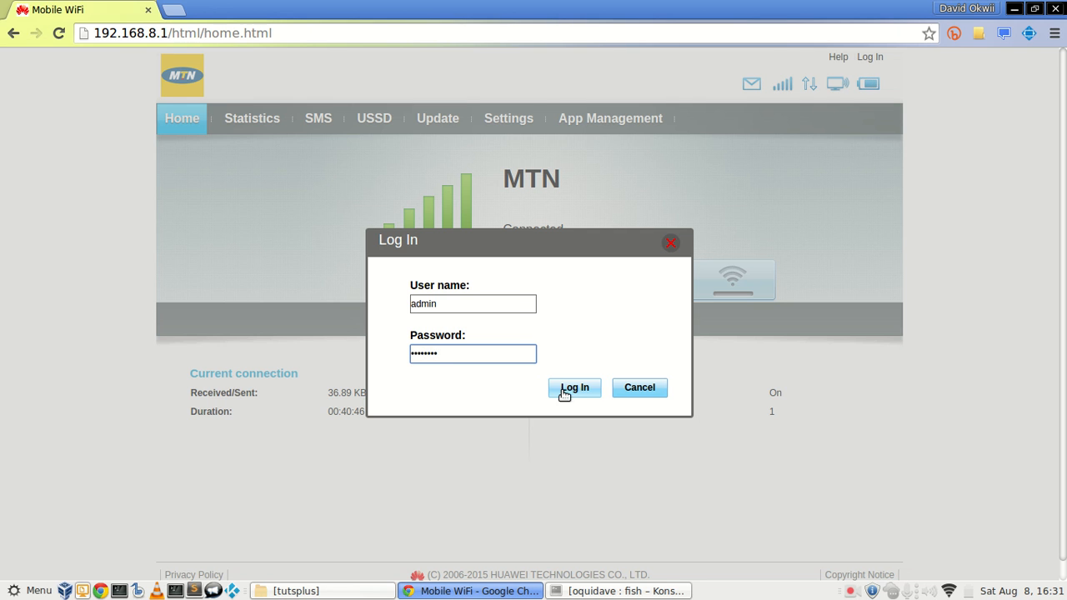
pyautogui.click(574, 387)
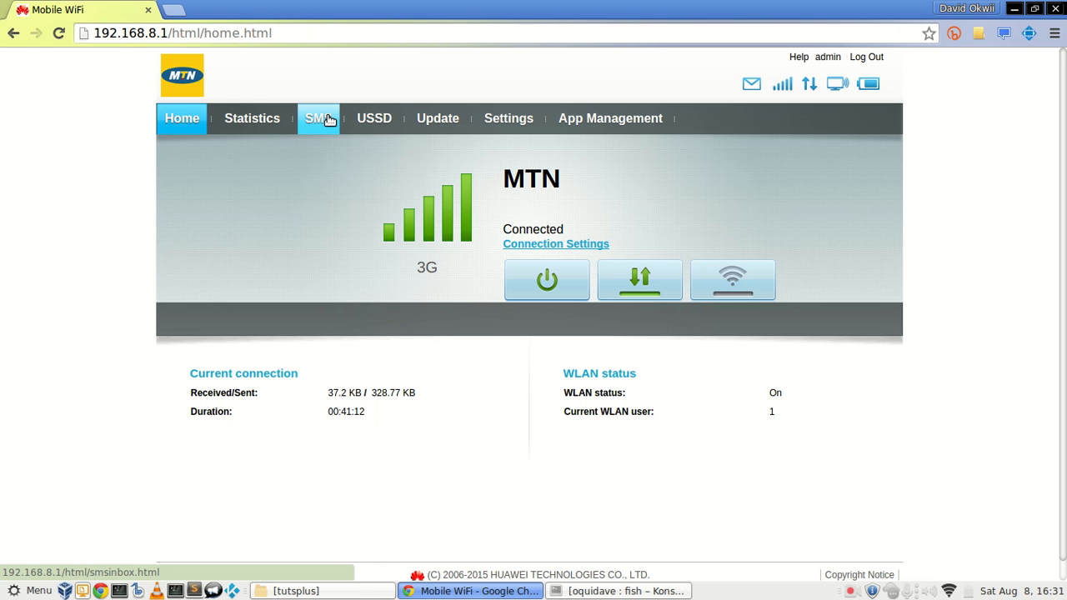
# Step: Review mobile data volumes and scroll to Connected WLAN Clients (daverig) and Blacklist
pyautogui.click(251, 118)
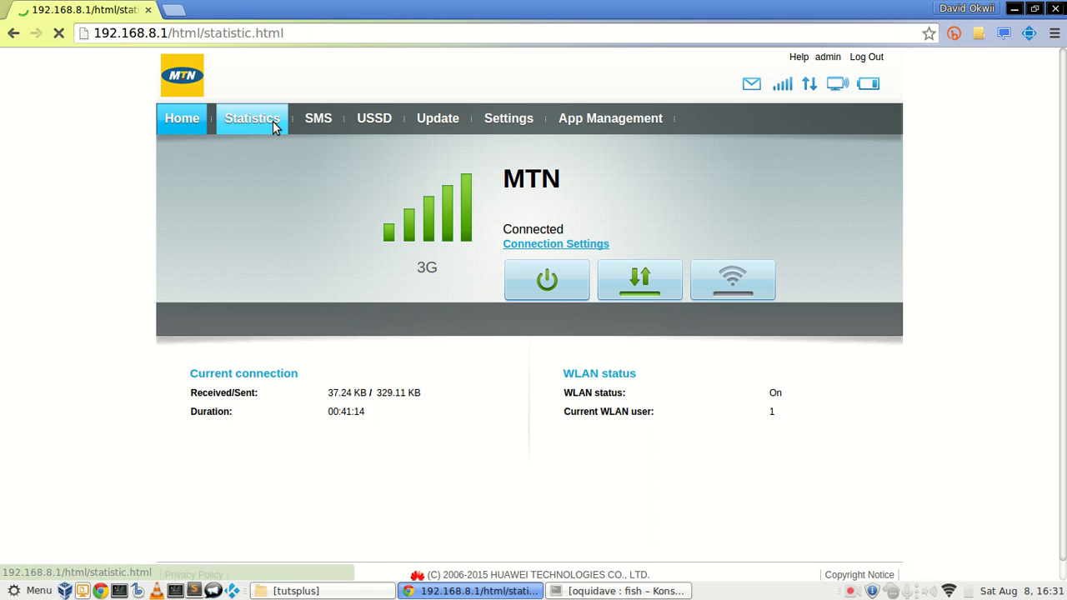
pyautogui.click(252, 117)
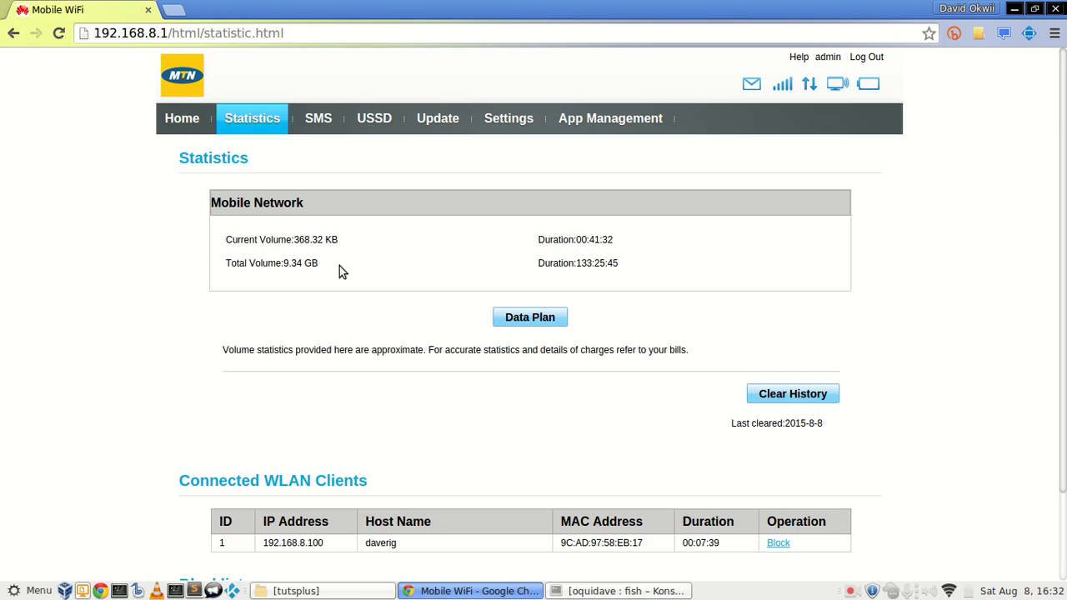
pyautogui.scroll(-3)
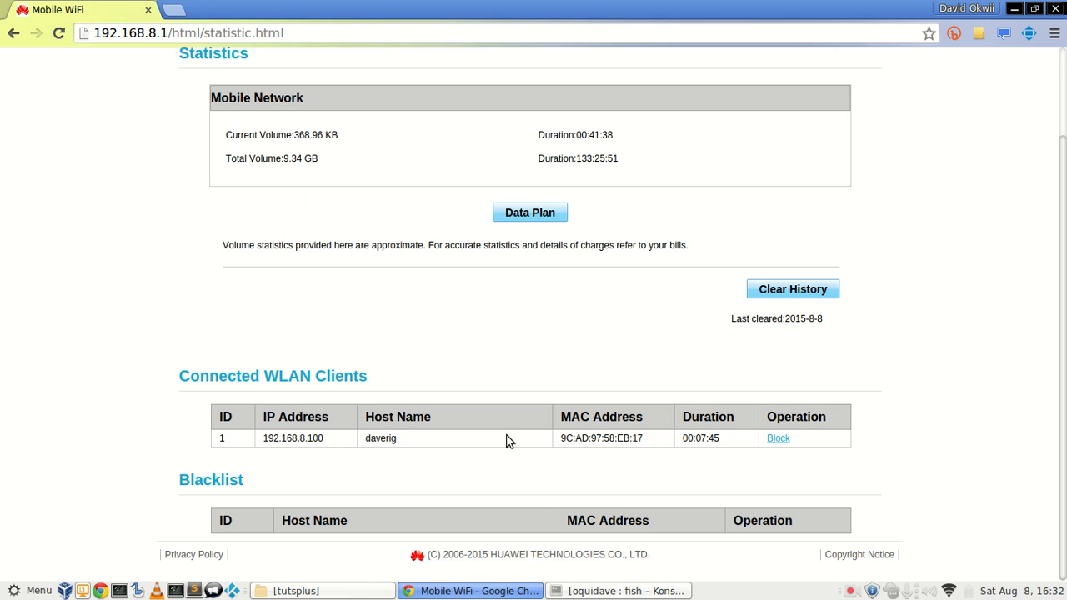
pyautogui.moveTo(265, 486)
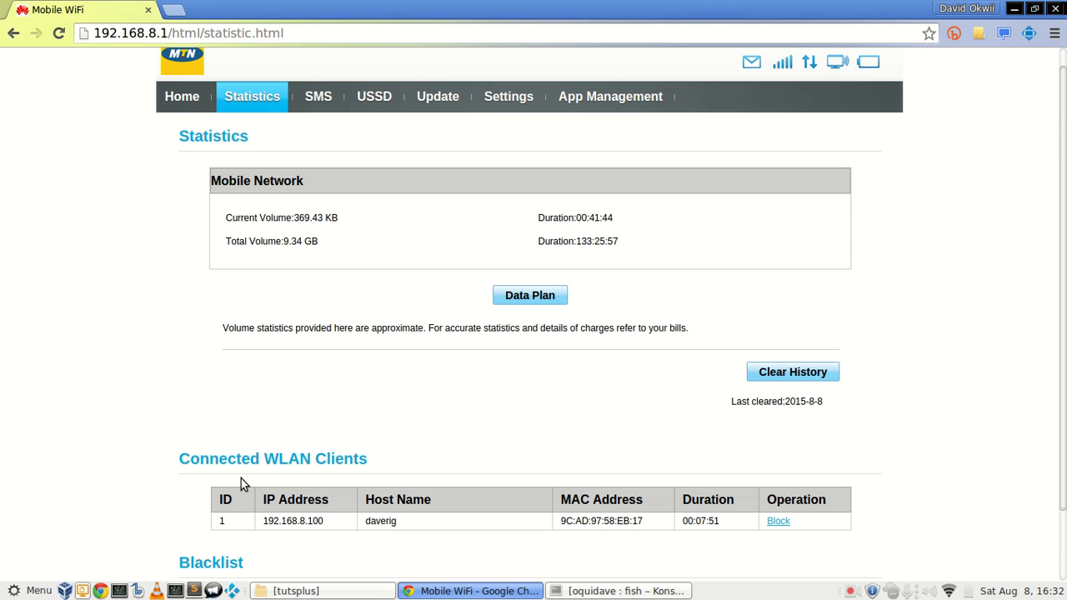
pyautogui.scroll(-3)
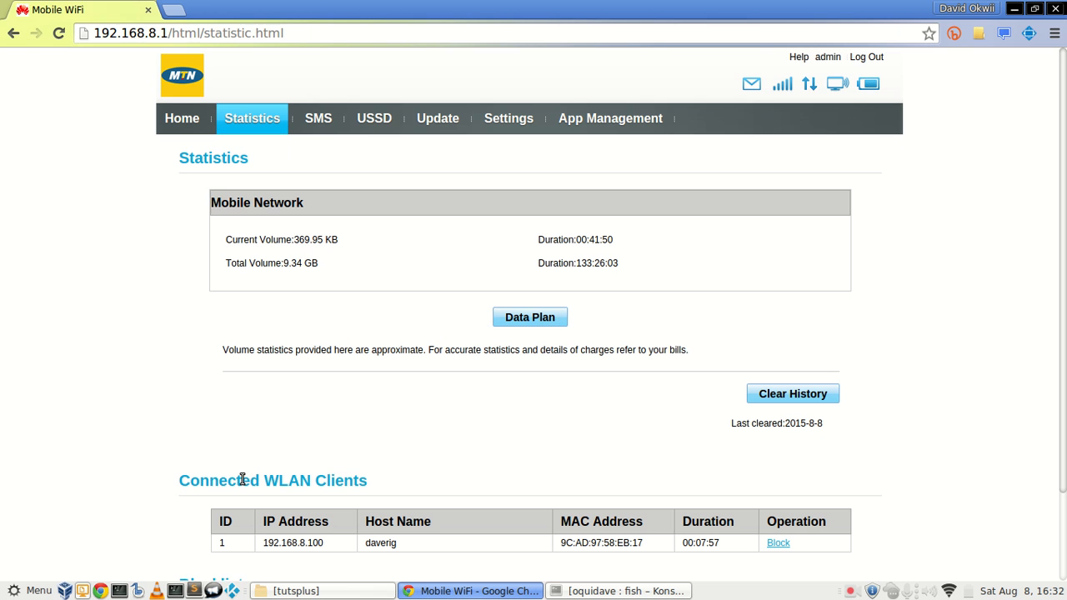
# Step: View the five SMS inbox messages, then go to USSD Check Services
pyautogui.click(317, 118)
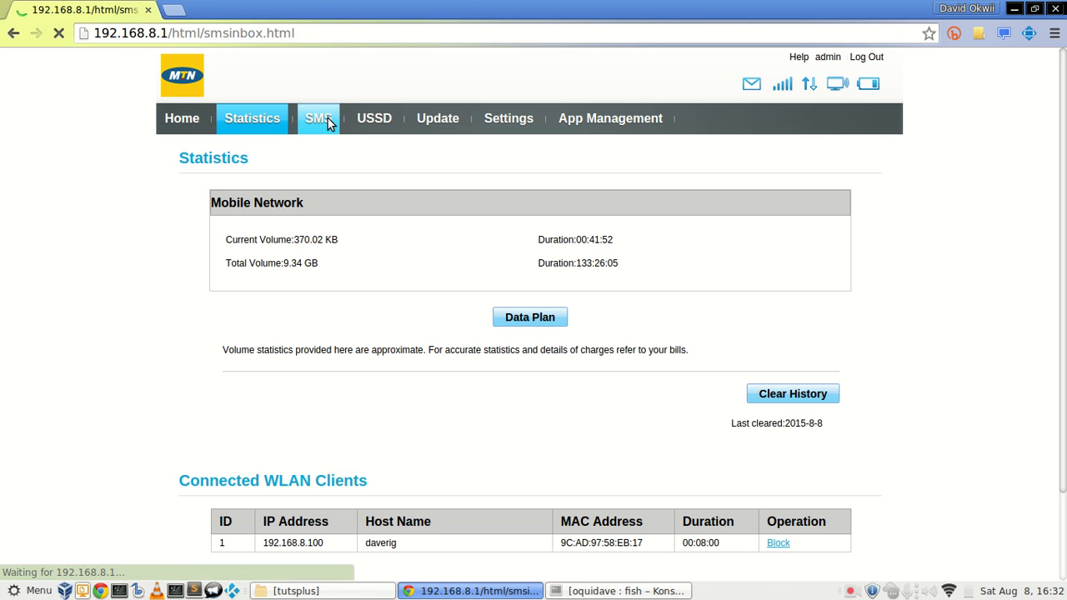
pyautogui.click(318, 118)
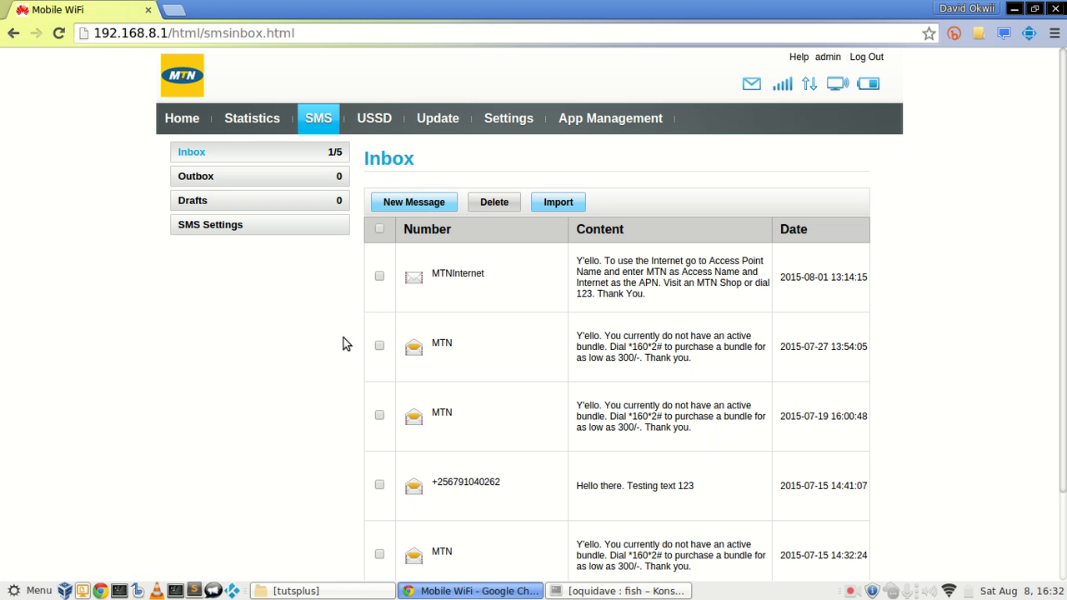
pyautogui.moveTo(312, 362)
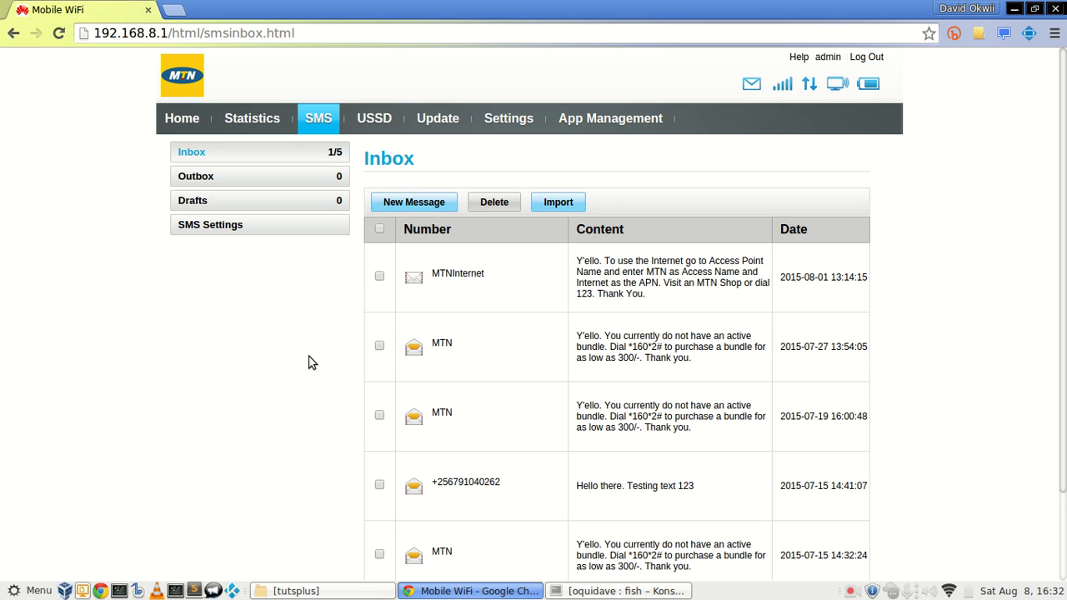
pyautogui.moveTo(504, 333)
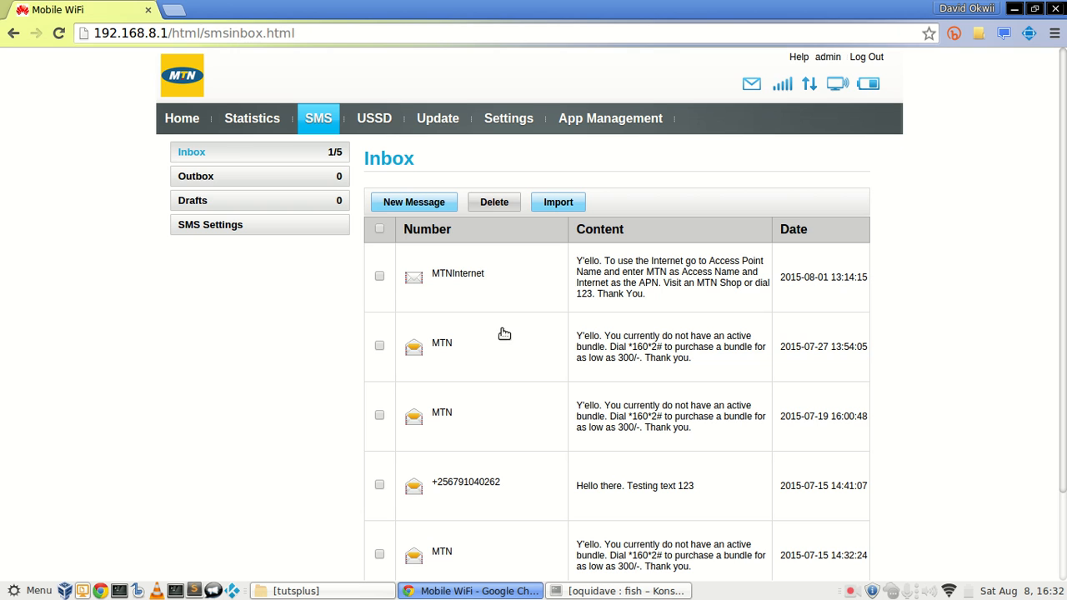
pyautogui.moveTo(658, 325)
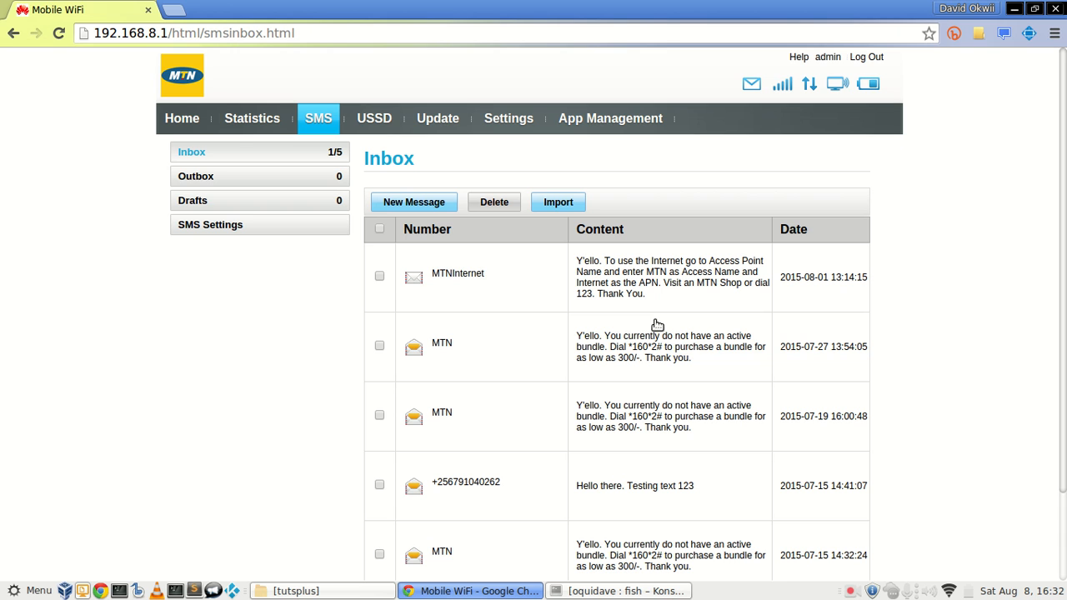
pyautogui.moveTo(331, 341)
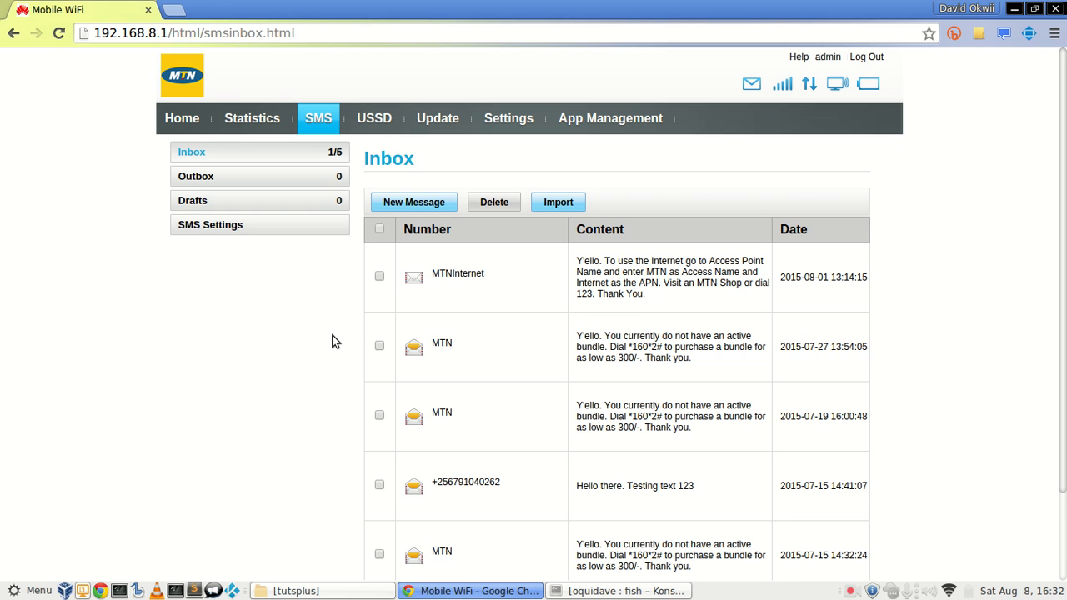
pyautogui.moveTo(374, 118)
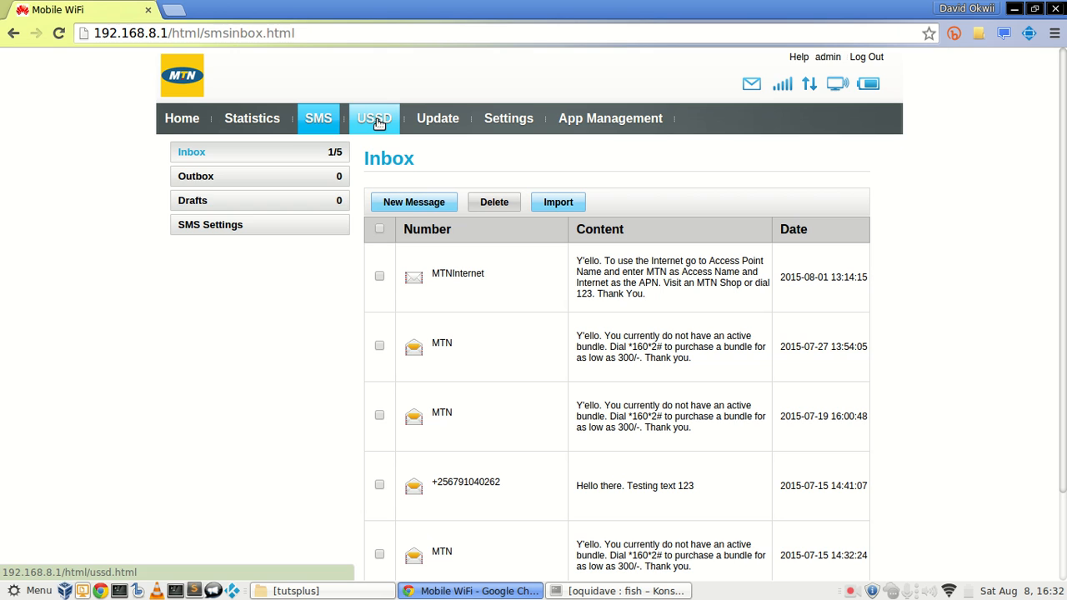
pyautogui.click(373, 118)
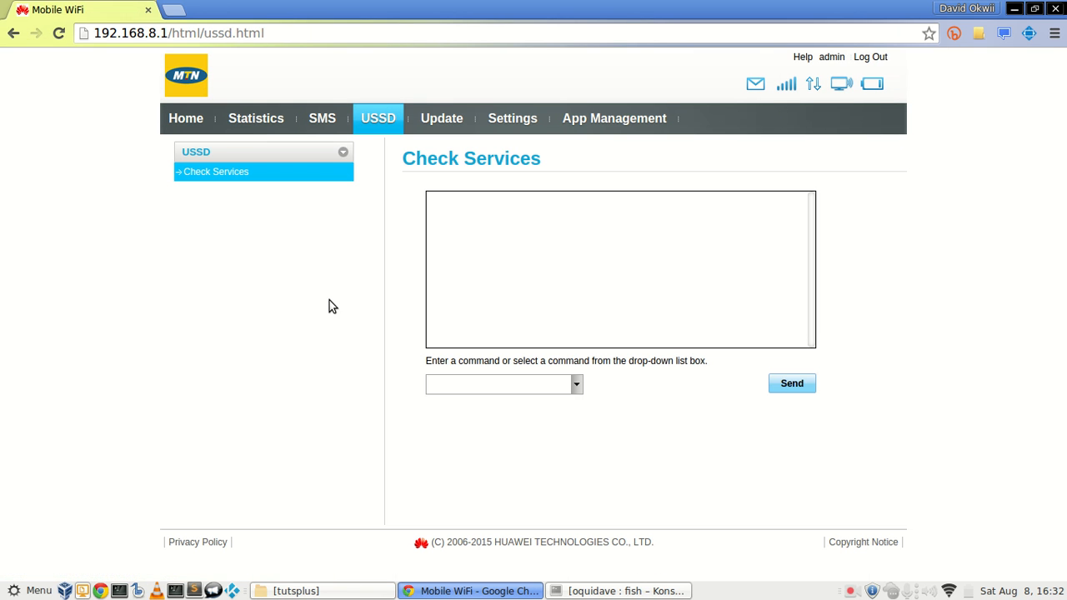
pyautogui.moveTo(462, 385)
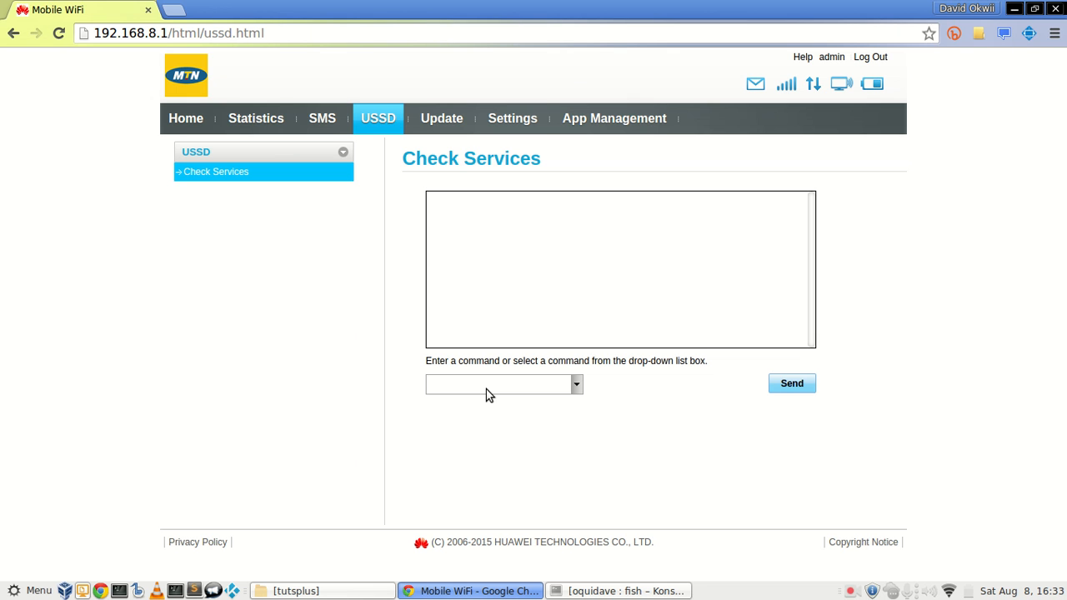
# Step: Send the USSD code *150#
pyautogui.click(497, 384)
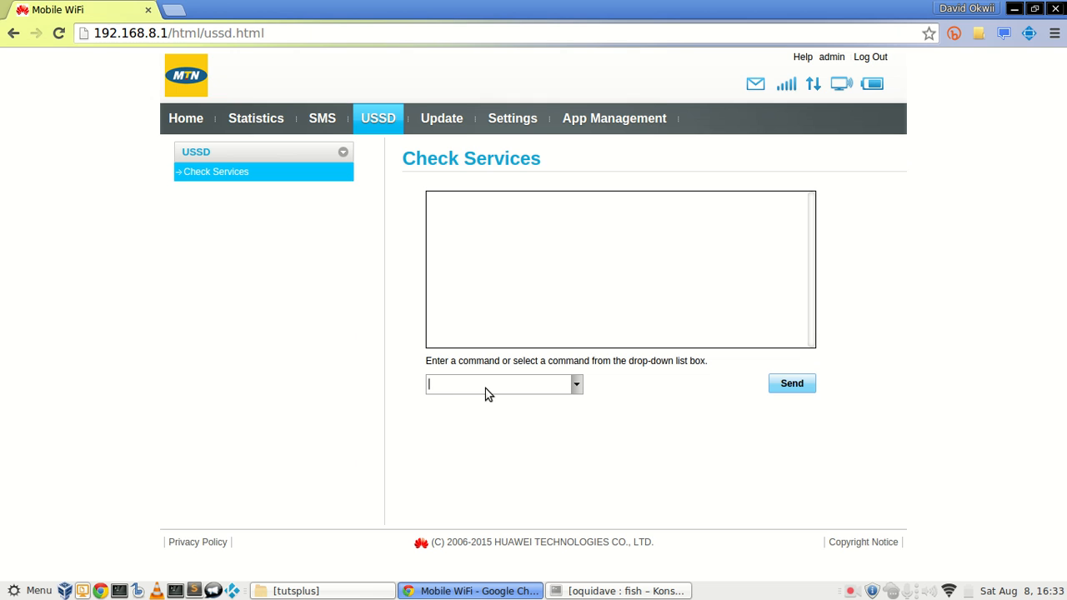
pyautogui.write('*1')
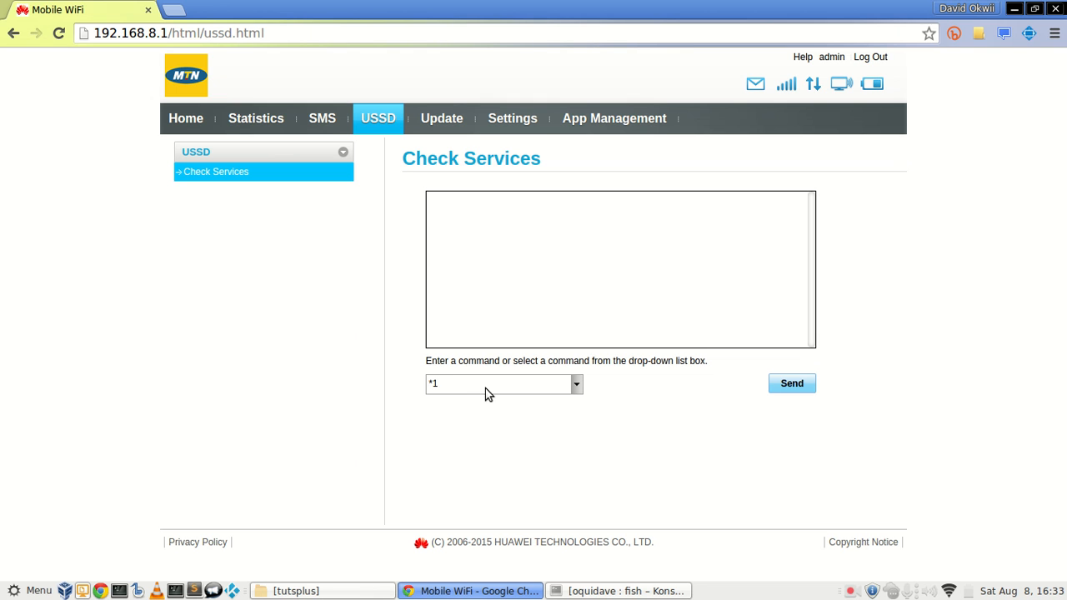
pyautogui.write('150#')
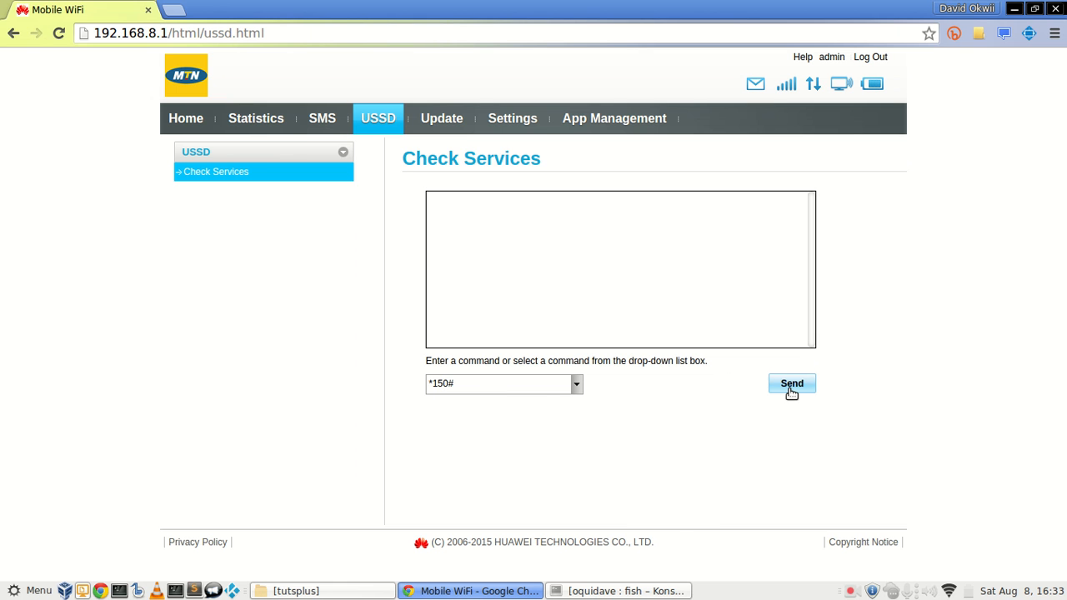
pyautogui.click(791, 383)
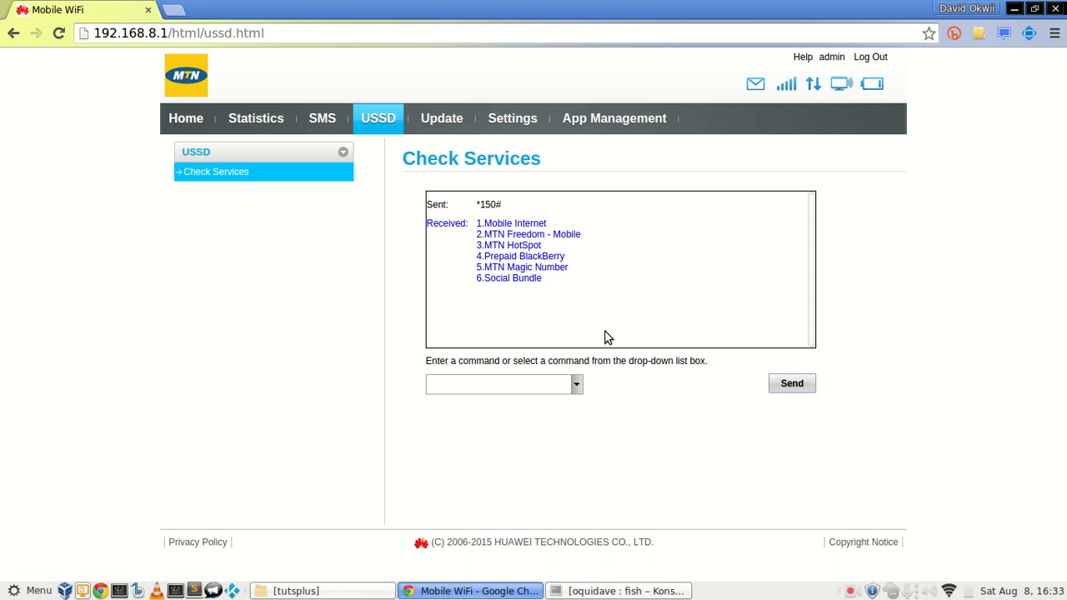
# Step: Reply with option 1 to get the Mobile Internet bundle menu
pyautogui.click(496, 385)
pyautogui.write('1')
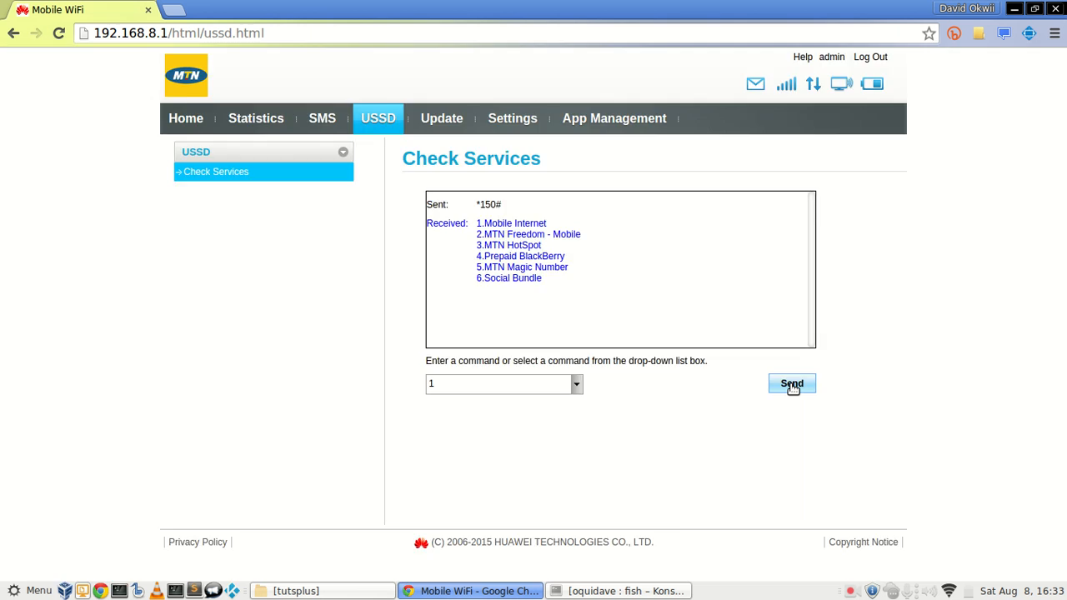
pyautogui.click(790, 384)
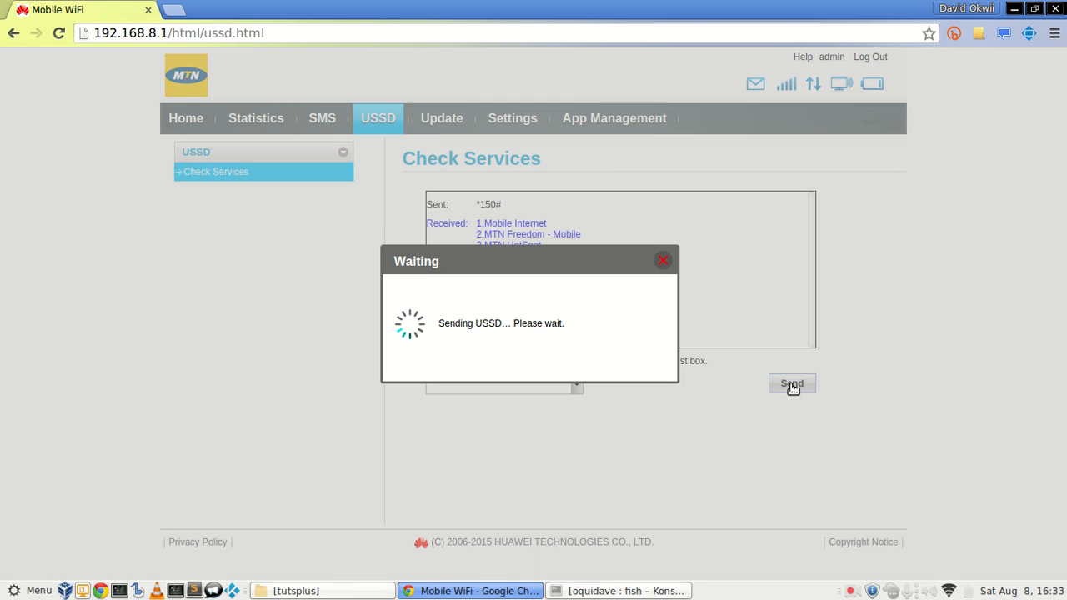
pyautogui.click(790, 383)
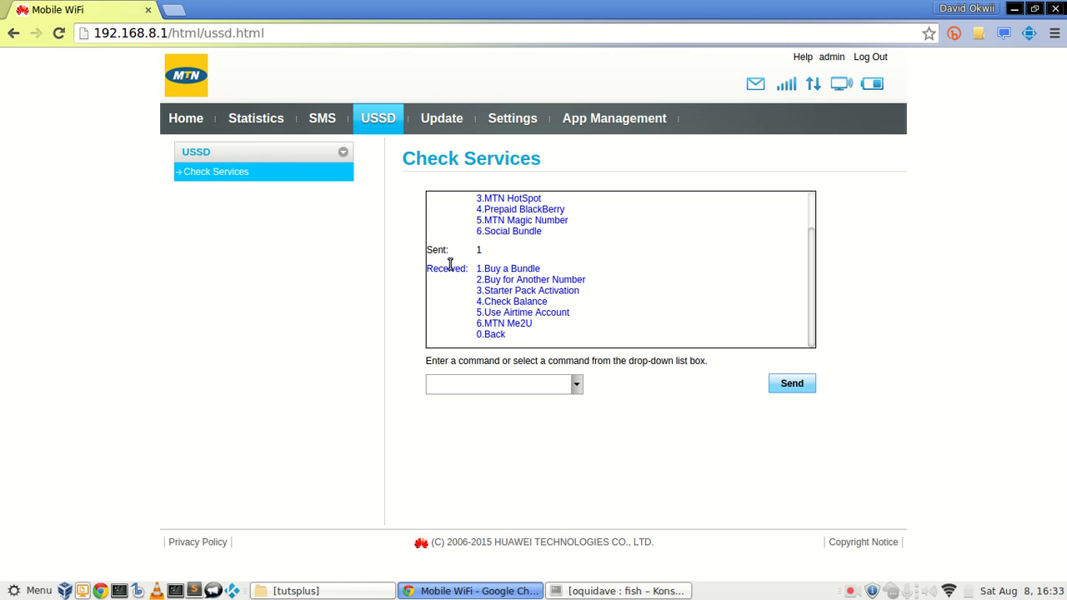
pyautogui.click(441, 118)
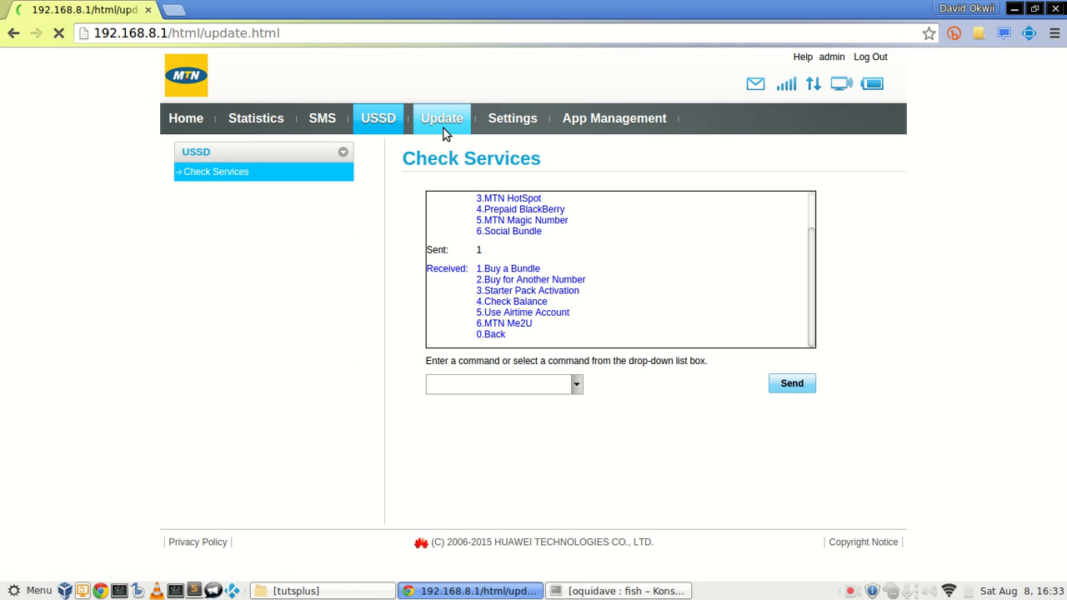
# Step: Check versions: software 21.200.11.00.286 and web UI 17.100.11.01.286
pyautogui.click(441, 119)
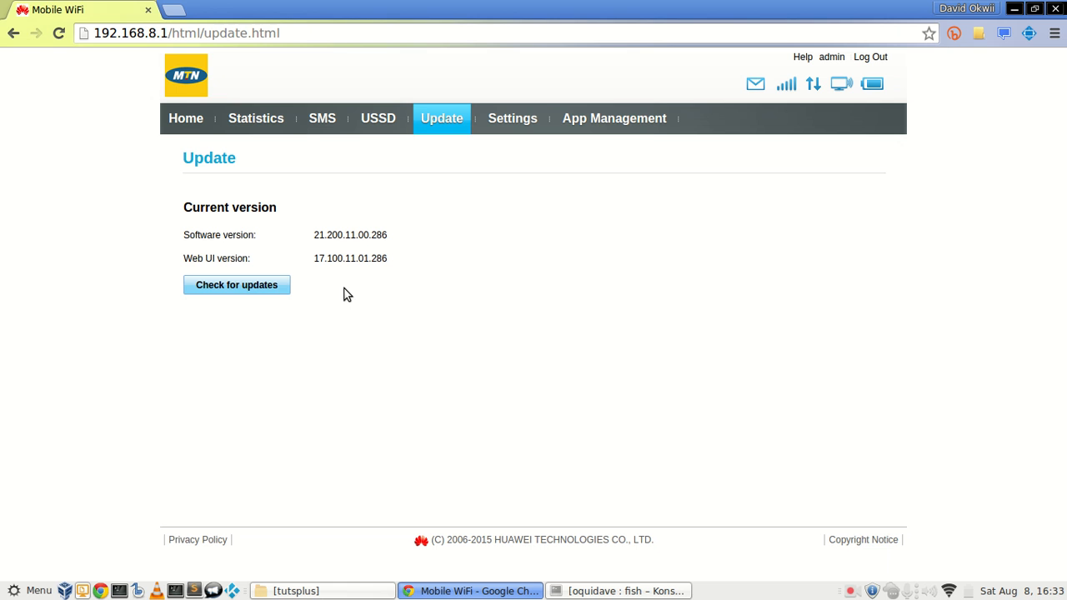
pyautogui.moveTo(316, 248)
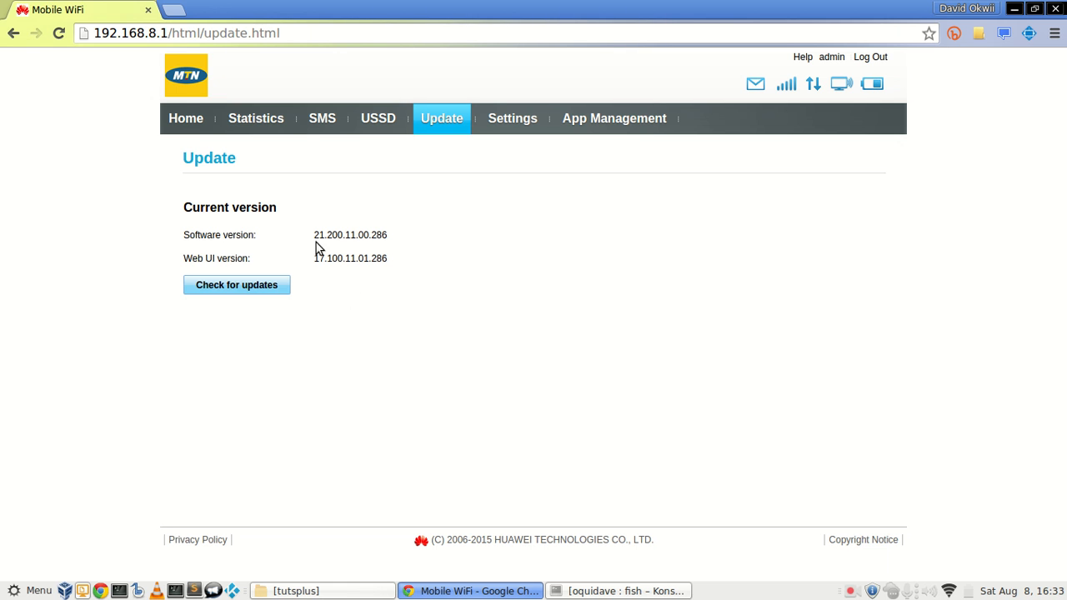
pyautogui.moveTo(433, 183)
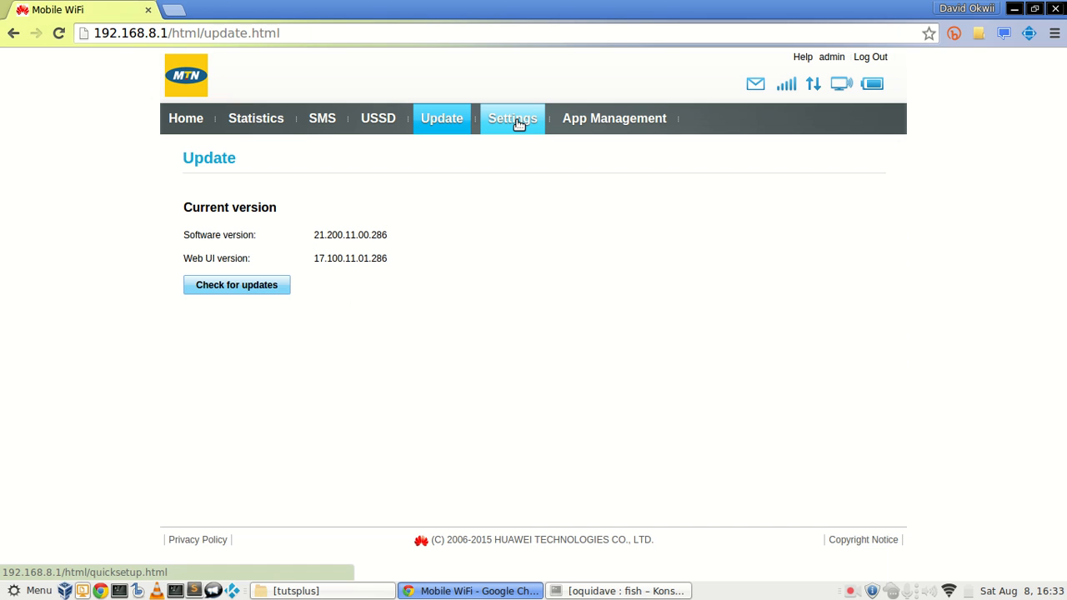
# Step: Go to Settings on Quick Setup and expand the WLAN sidebar group
pyautogui.click(513, 118)
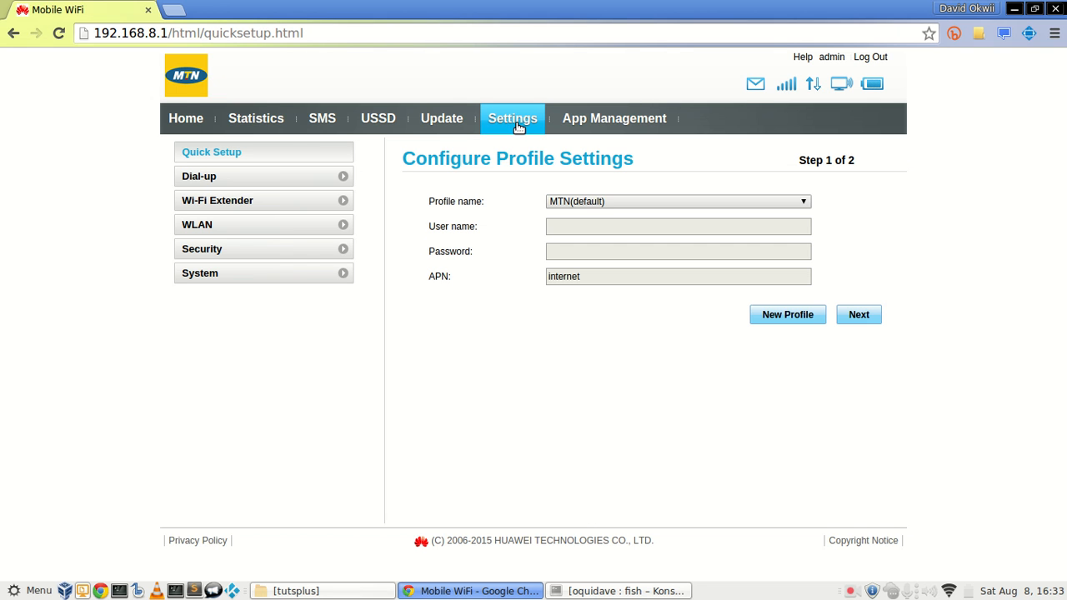
pyautogui.moveTo(286, 182)
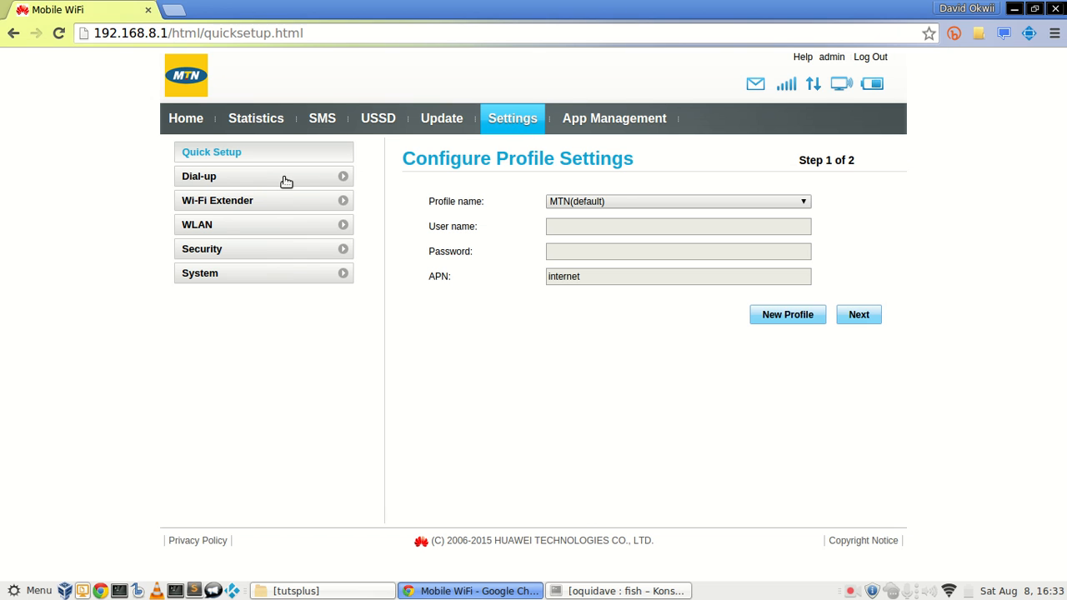
pyautogui.click(197, 224)
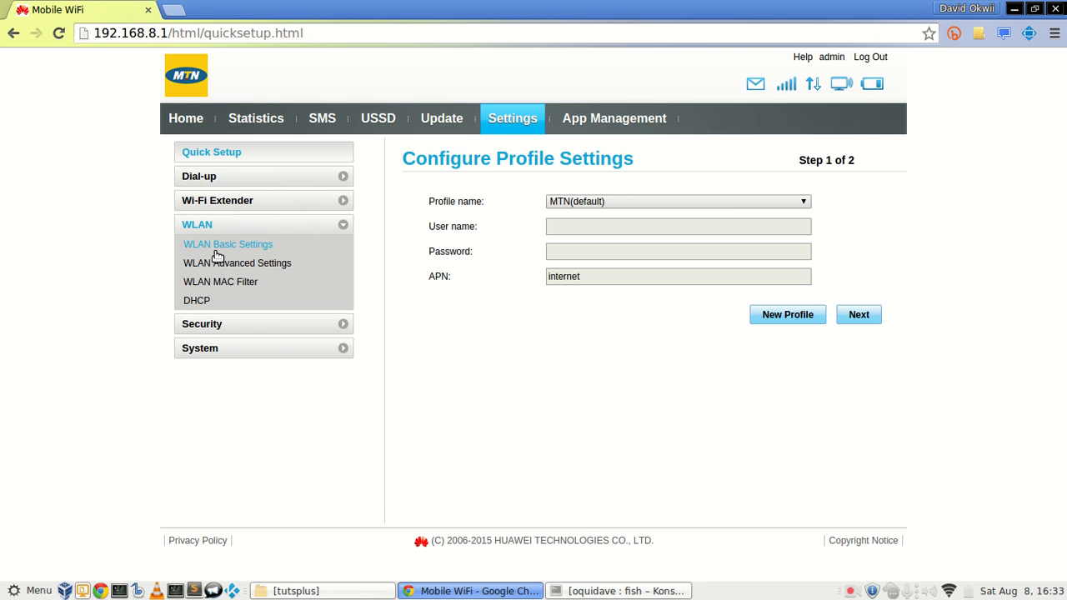
# Step: View WLAN Basic Settings for SSID dignited-mifi (WPA2-PSK) and expand Security
pyautogui.click(228, 244)
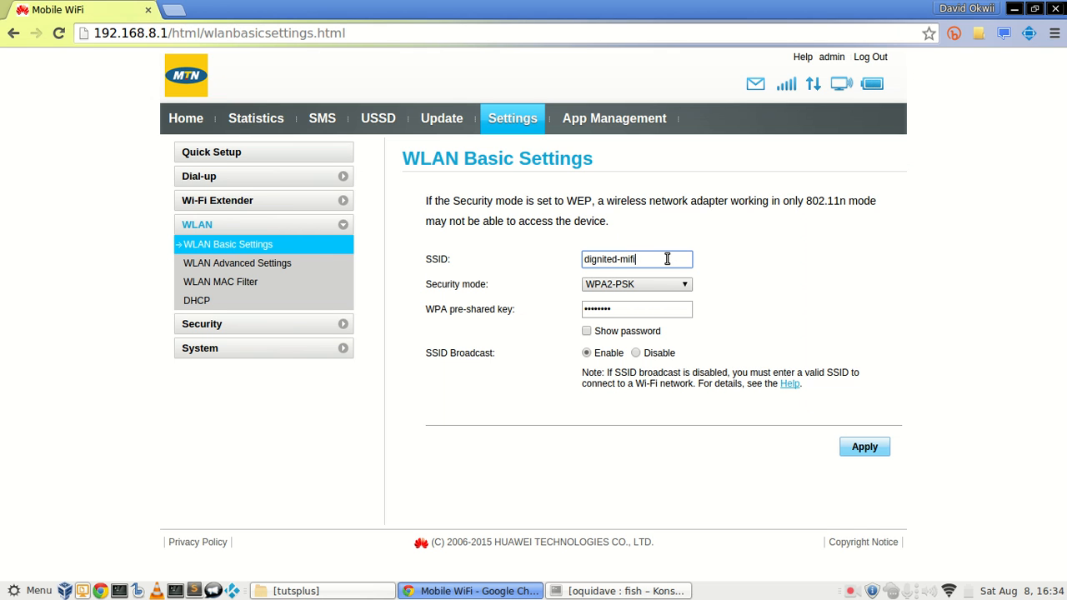
pyautogui.click(636, 309)
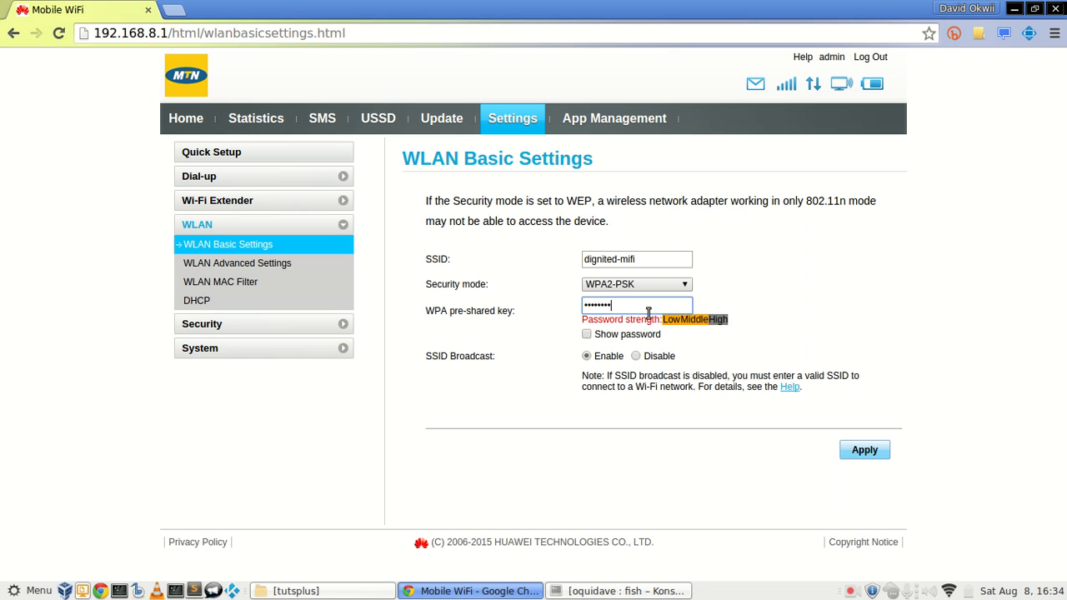
pyautogui.moveTo(289, 298)
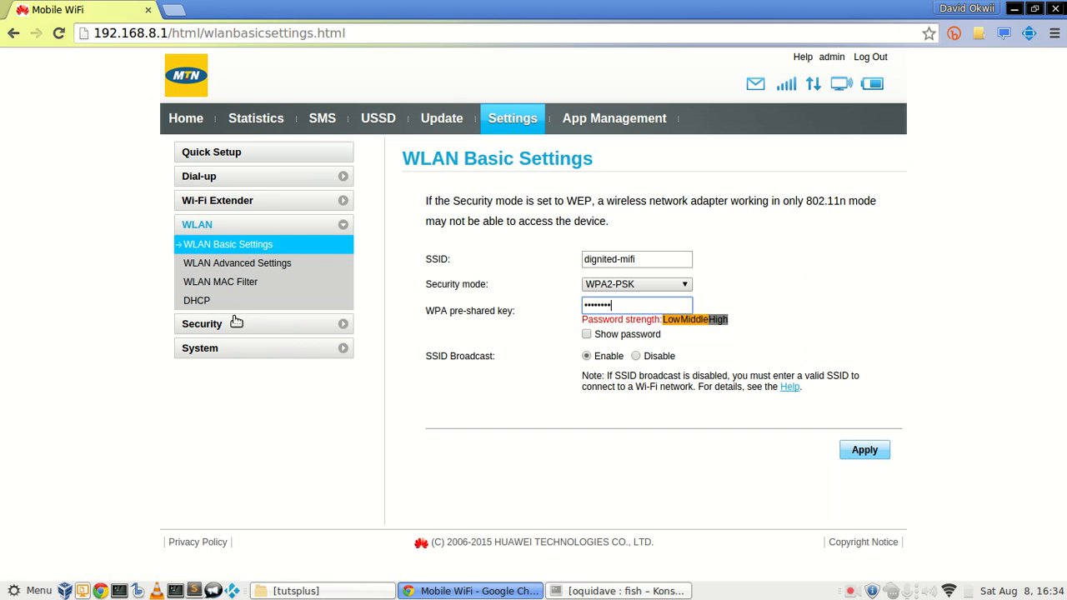
pyautogui.moveTo(235, 327)
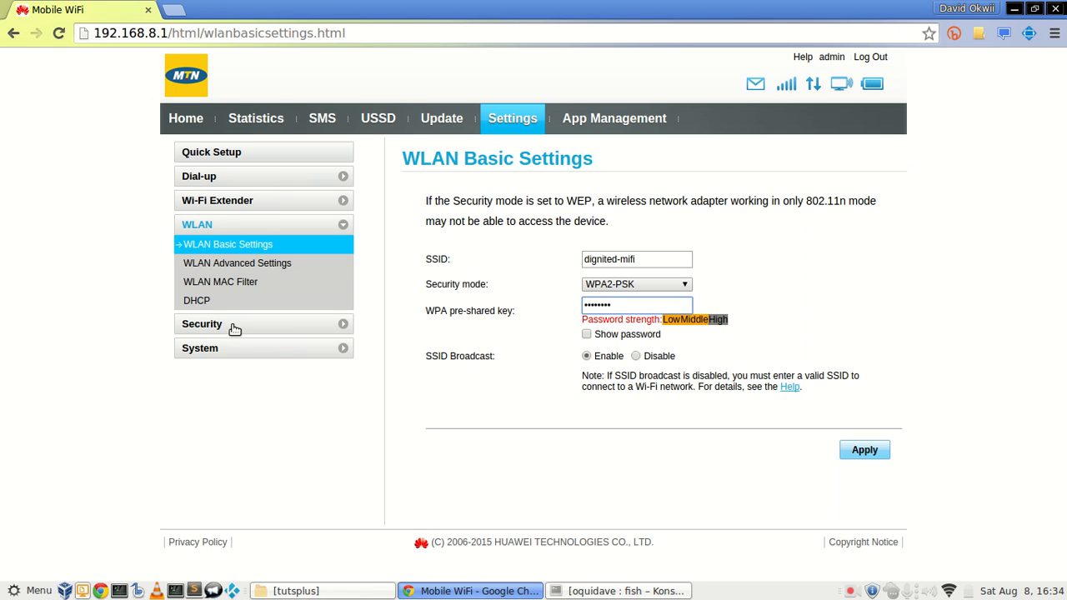
pyautogui.click(202, 323)
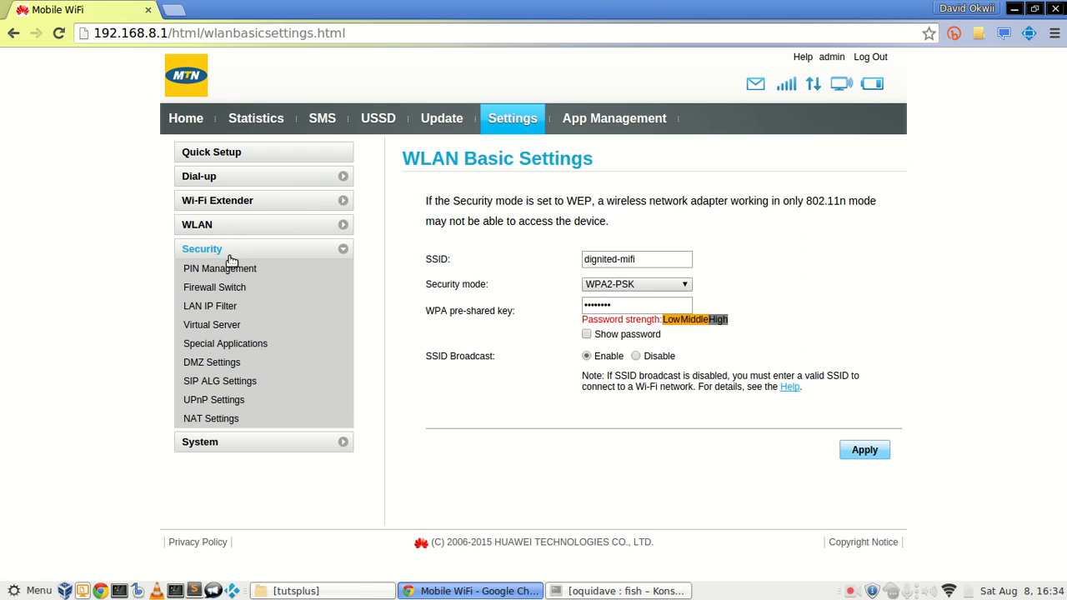
pyautogui.click(614, 118)
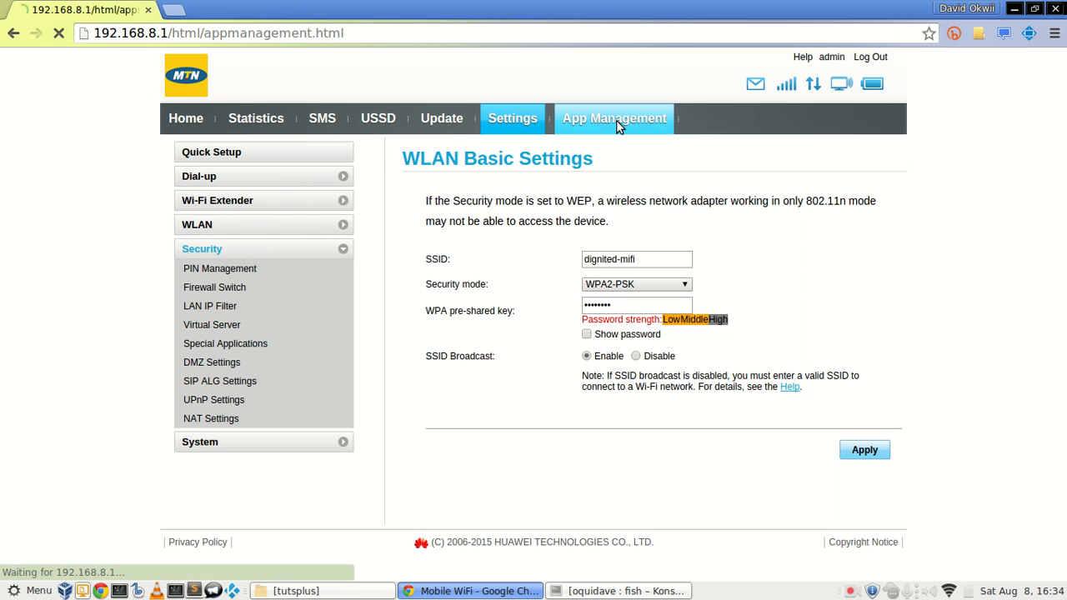
# Step: View the HUAWEI HiLink app QR code and download link, then return home
pyautogui.click(614, 118)
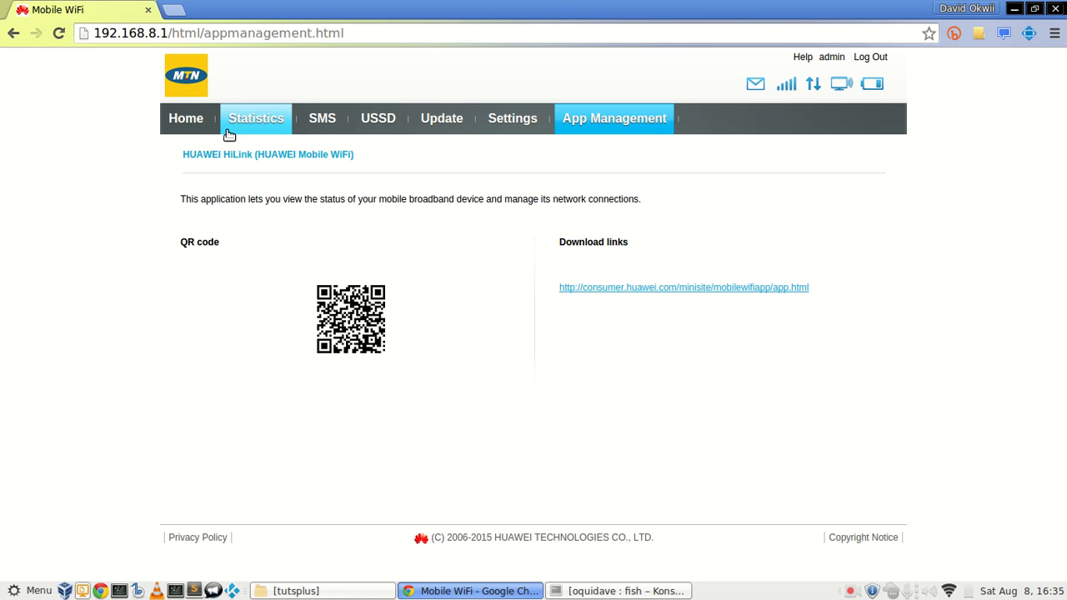
pyautogui.click(186, 119)
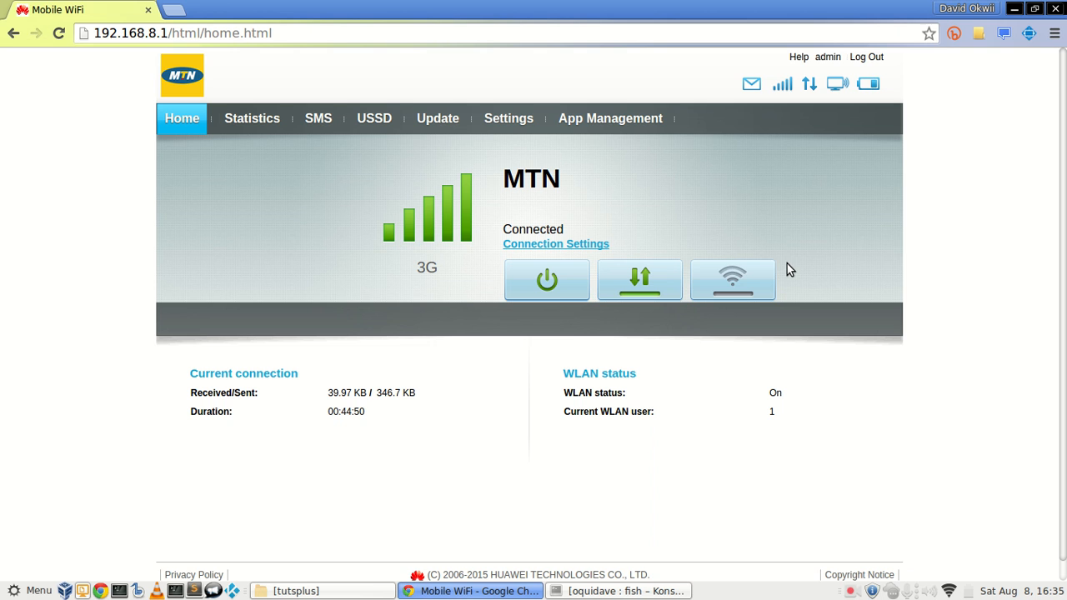
pyautogui.moveTo(920, 384)
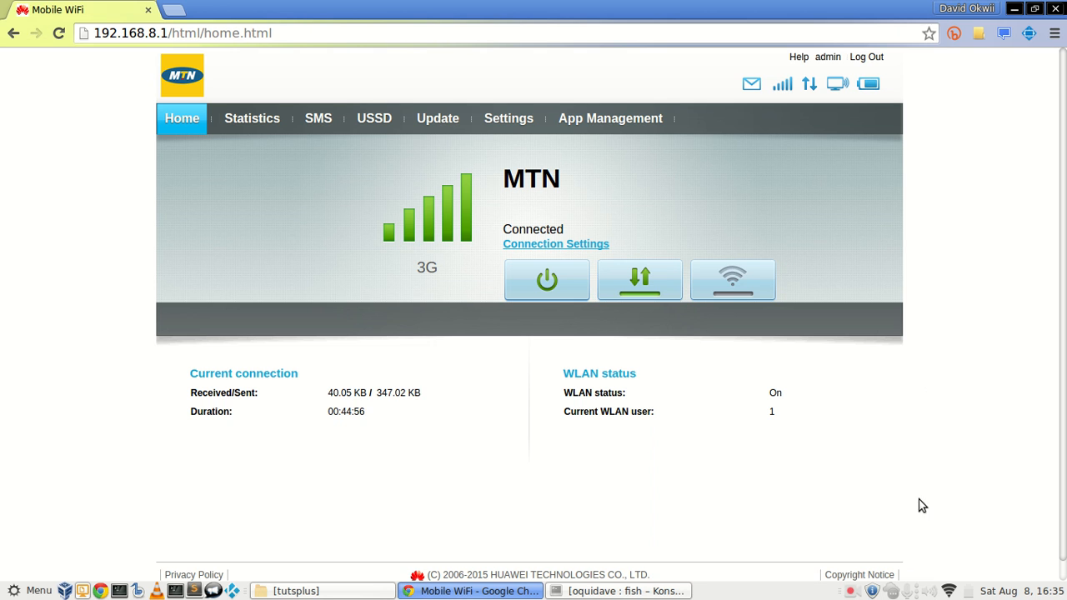
pyautogui.moveTo(938, 536)
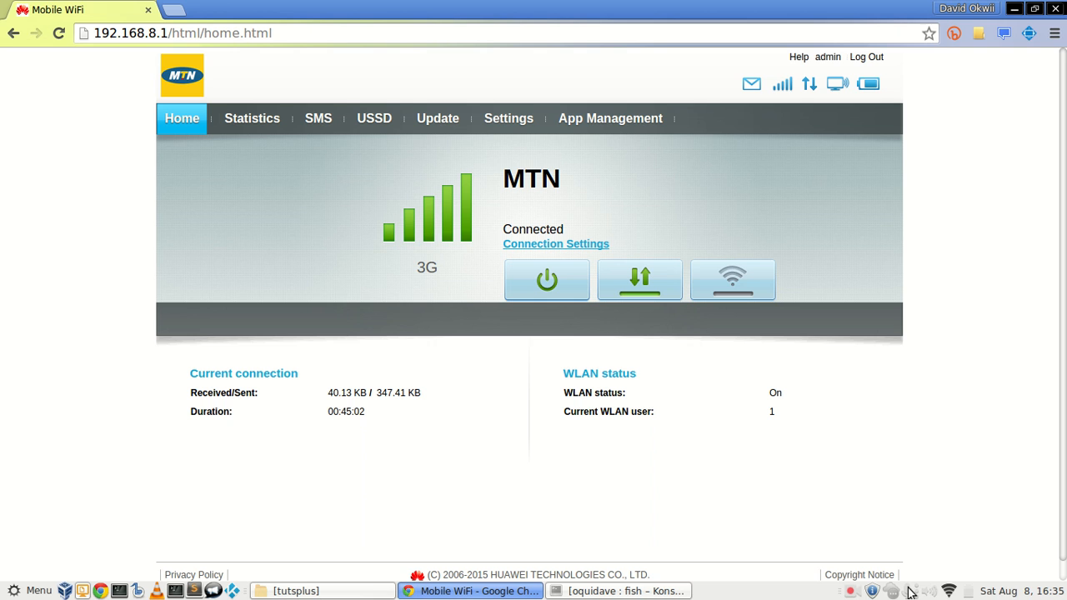
pyautogui.click(850, 591)
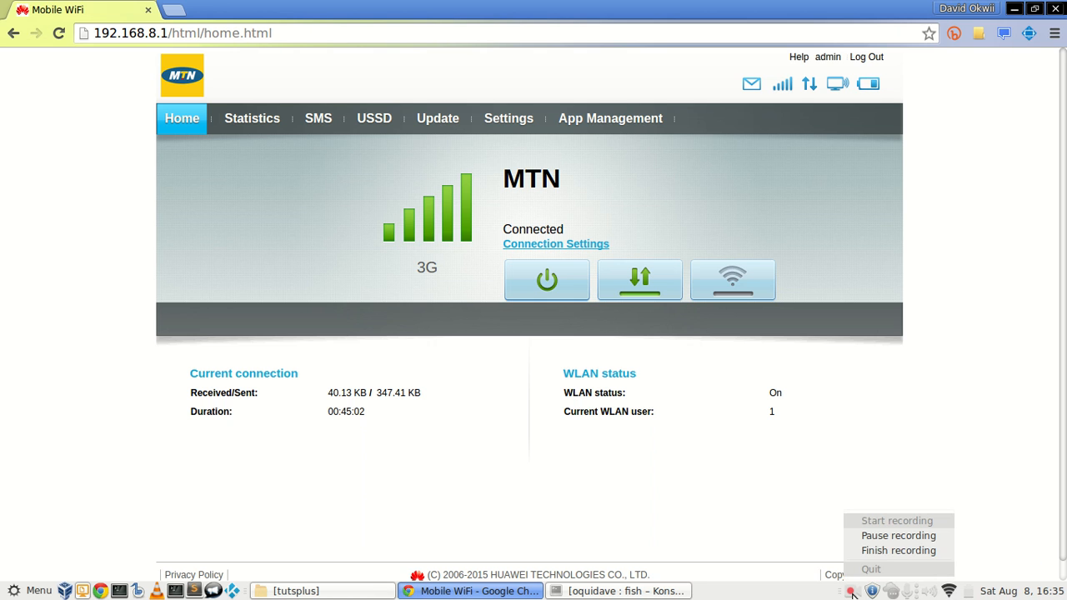